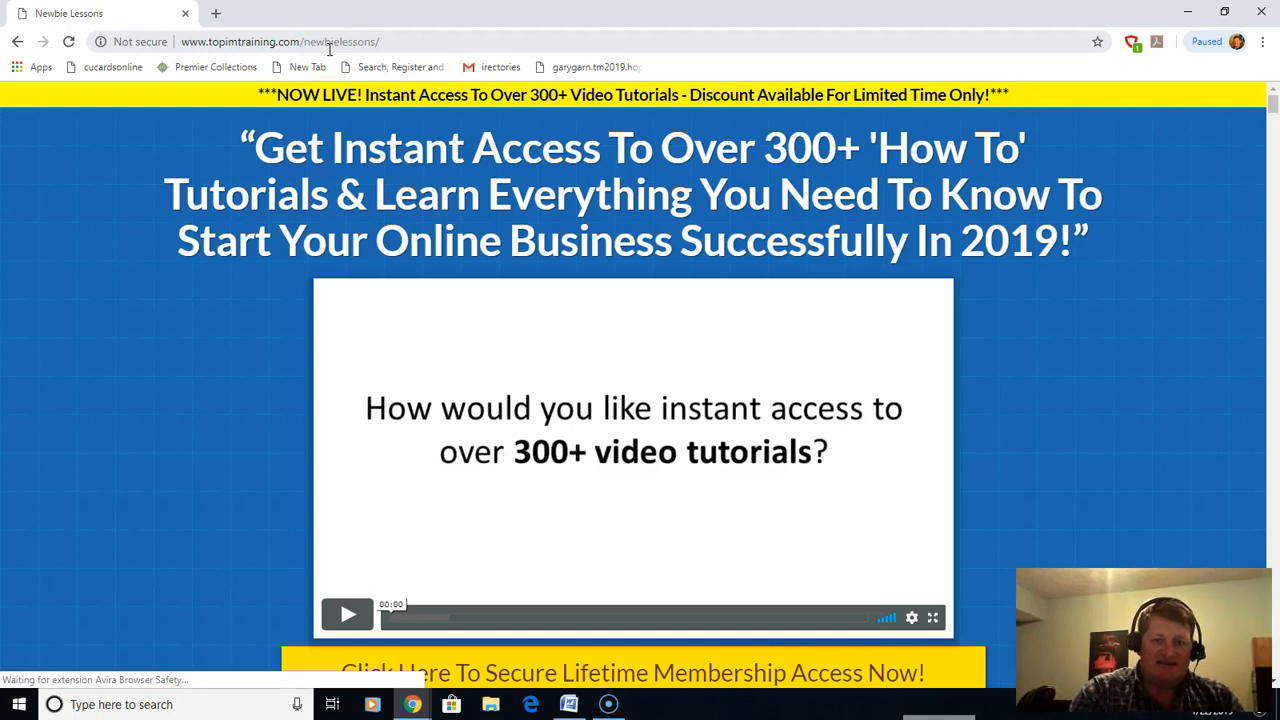
Scroll through every tutorial category box down to the 100+ Newbie Mistakes bonus heading
scroll(down, 3)
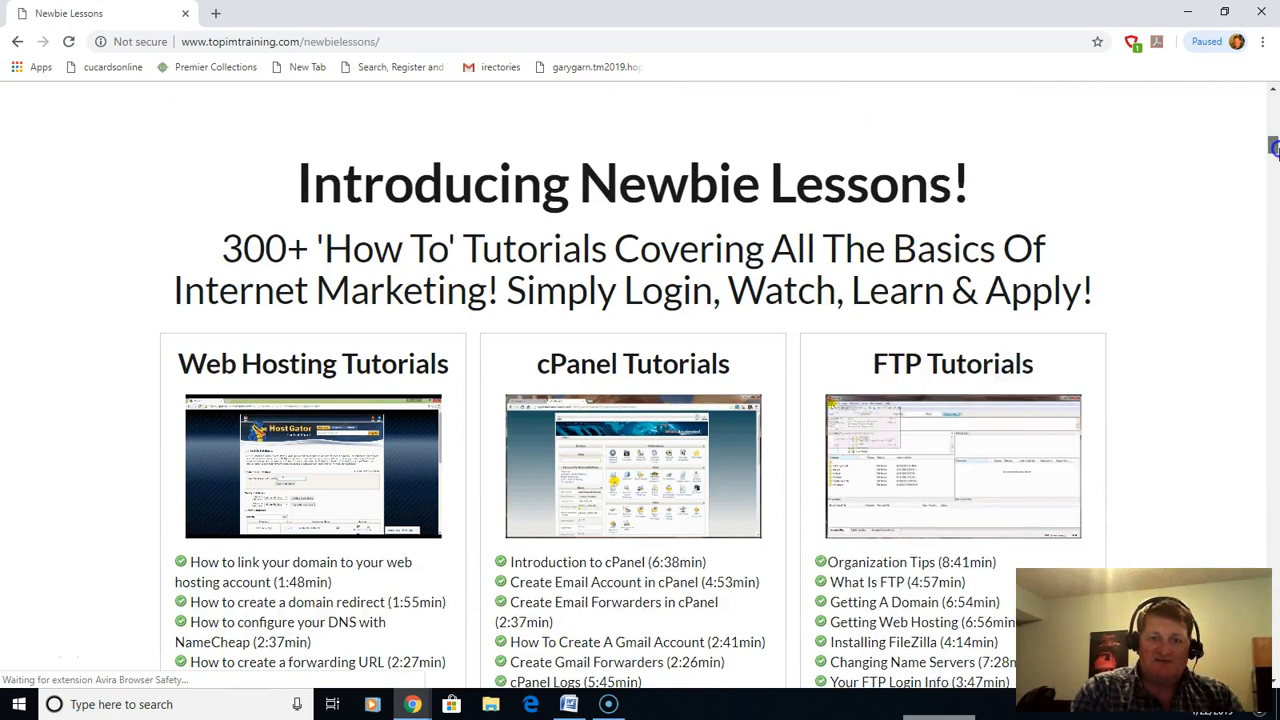
scroll(down, 3)
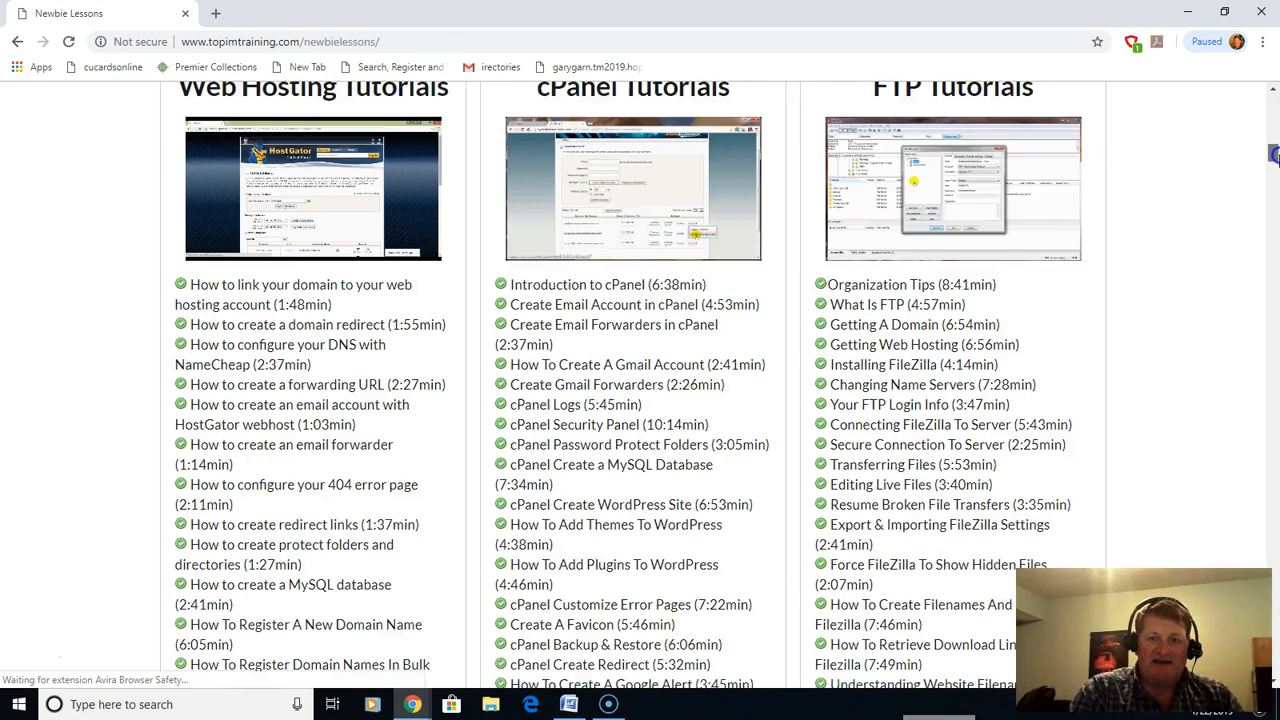
scroll(down, 3)
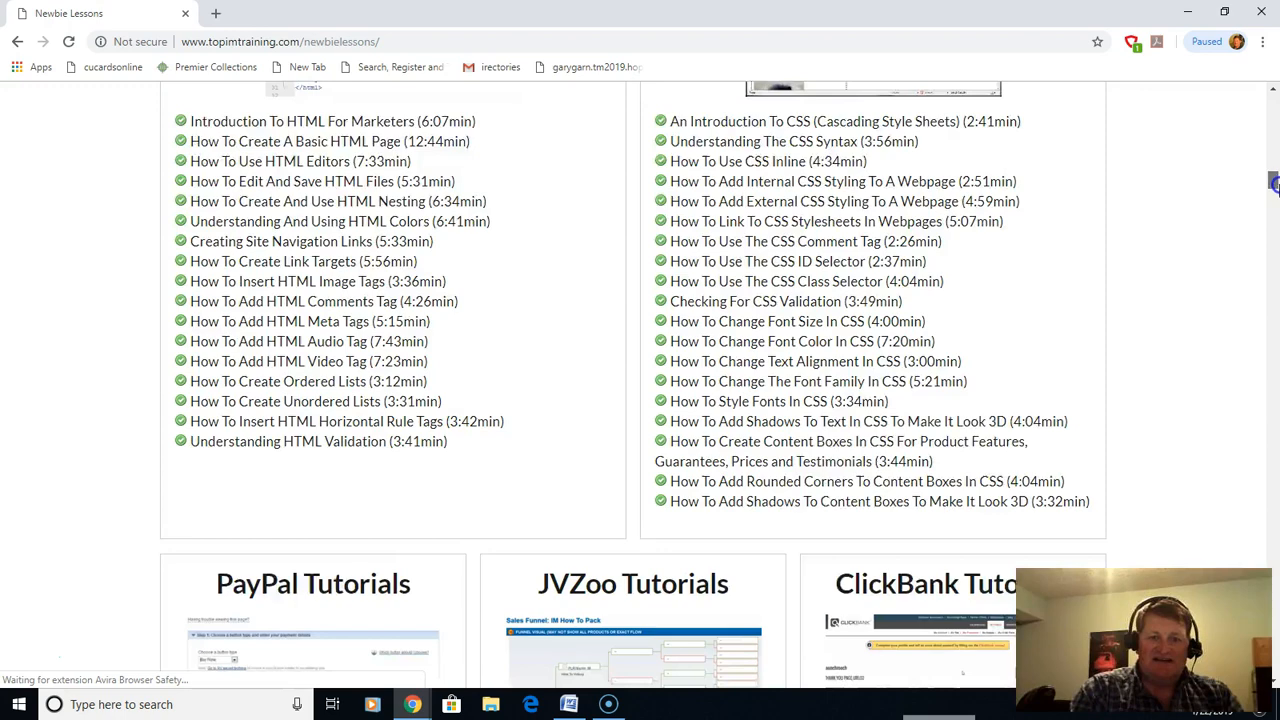
scroll(down, 3)
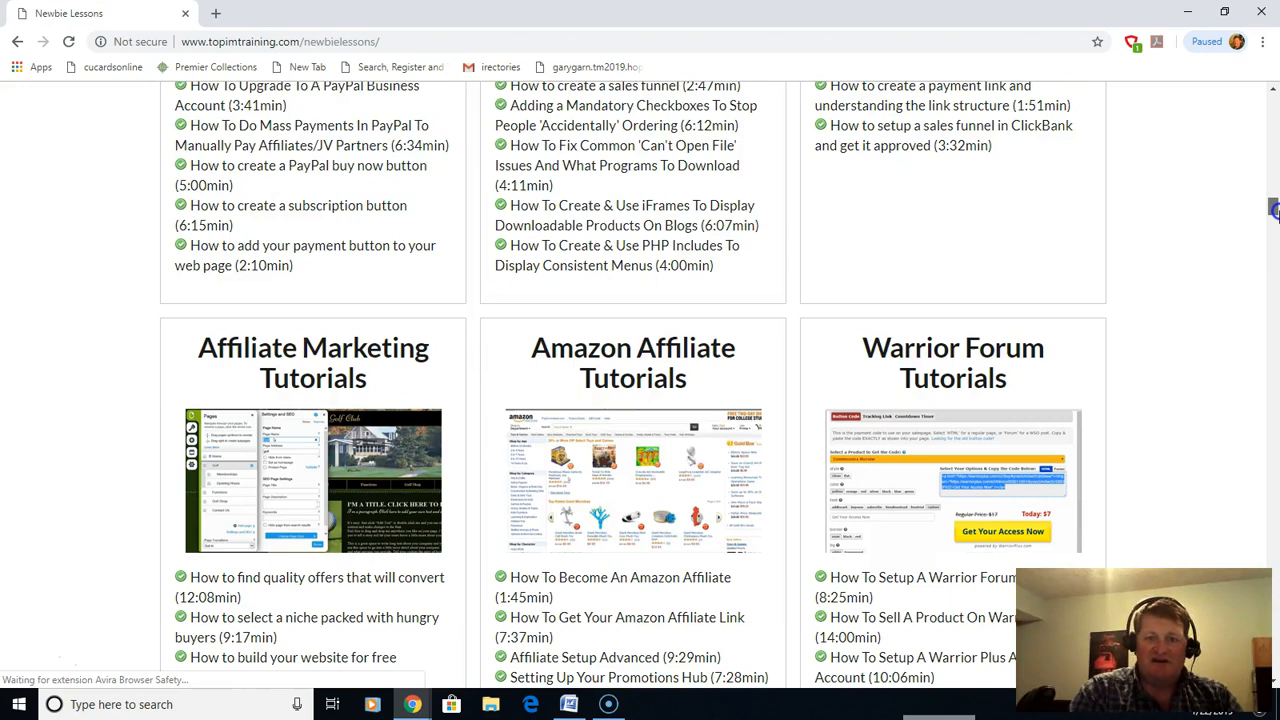
scroll(down, 3)
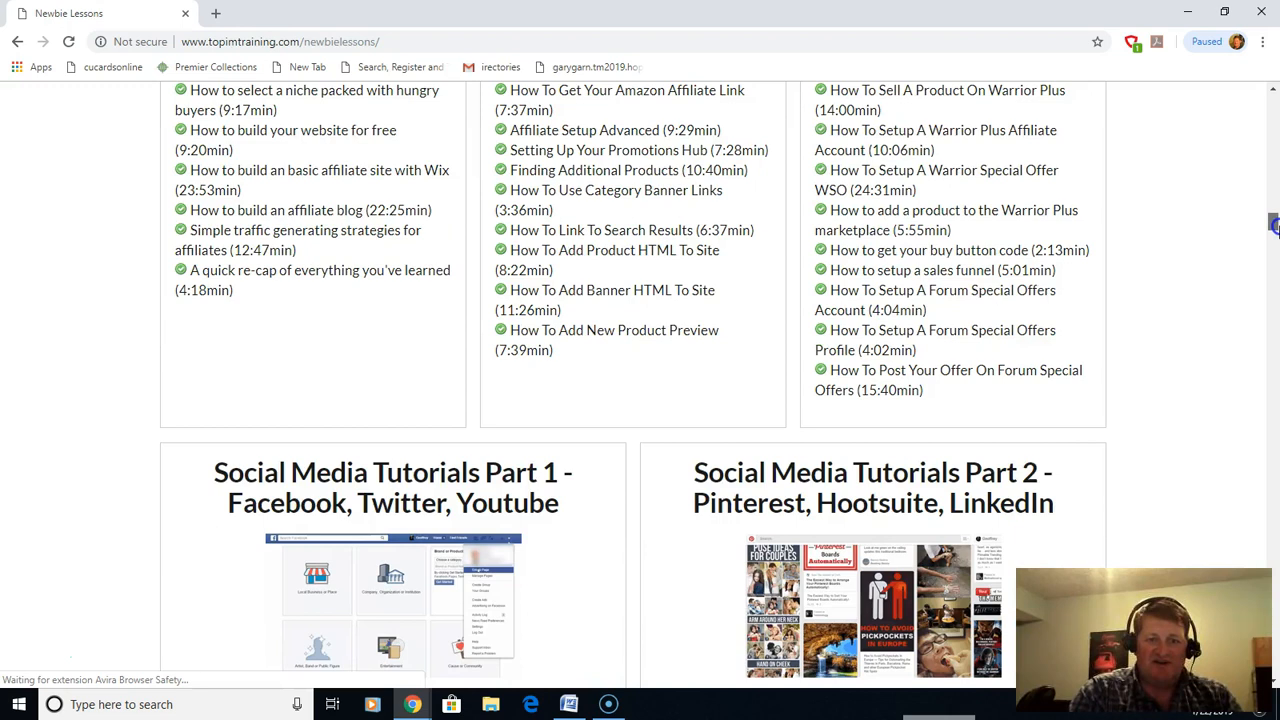
scroll(down, 3)
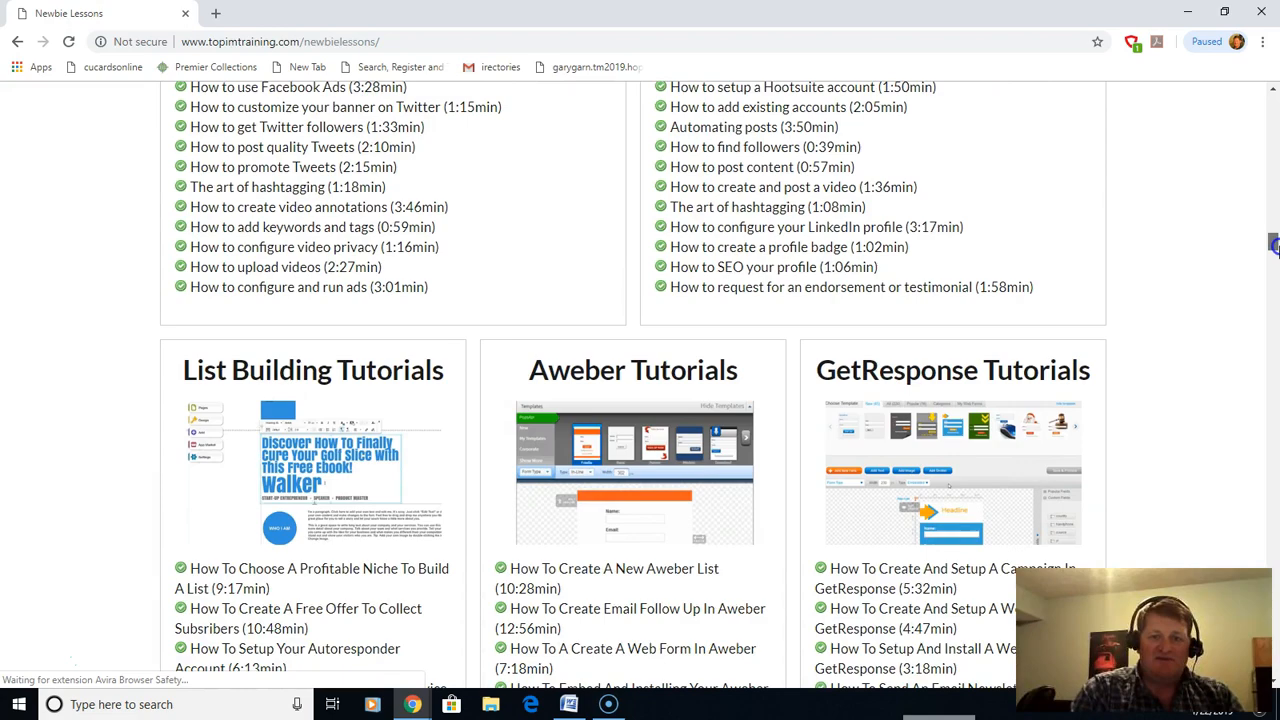
scroll(down, 3)
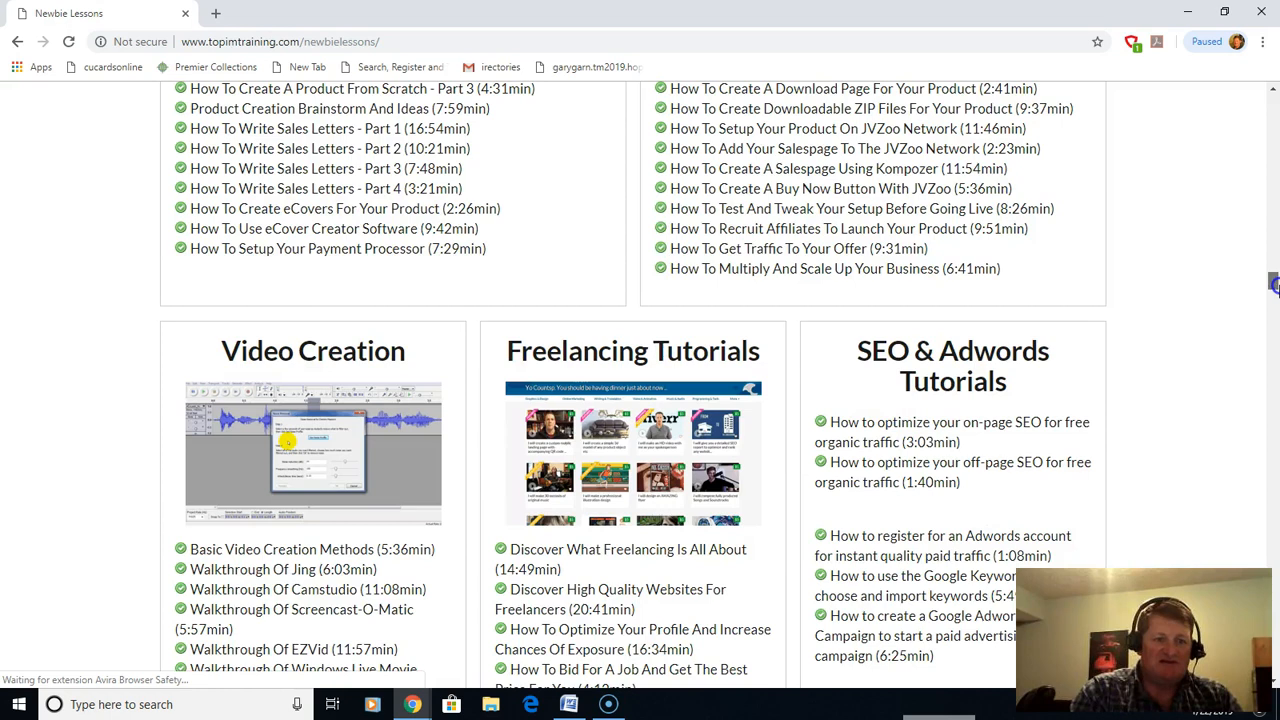
scroll(down, 3)
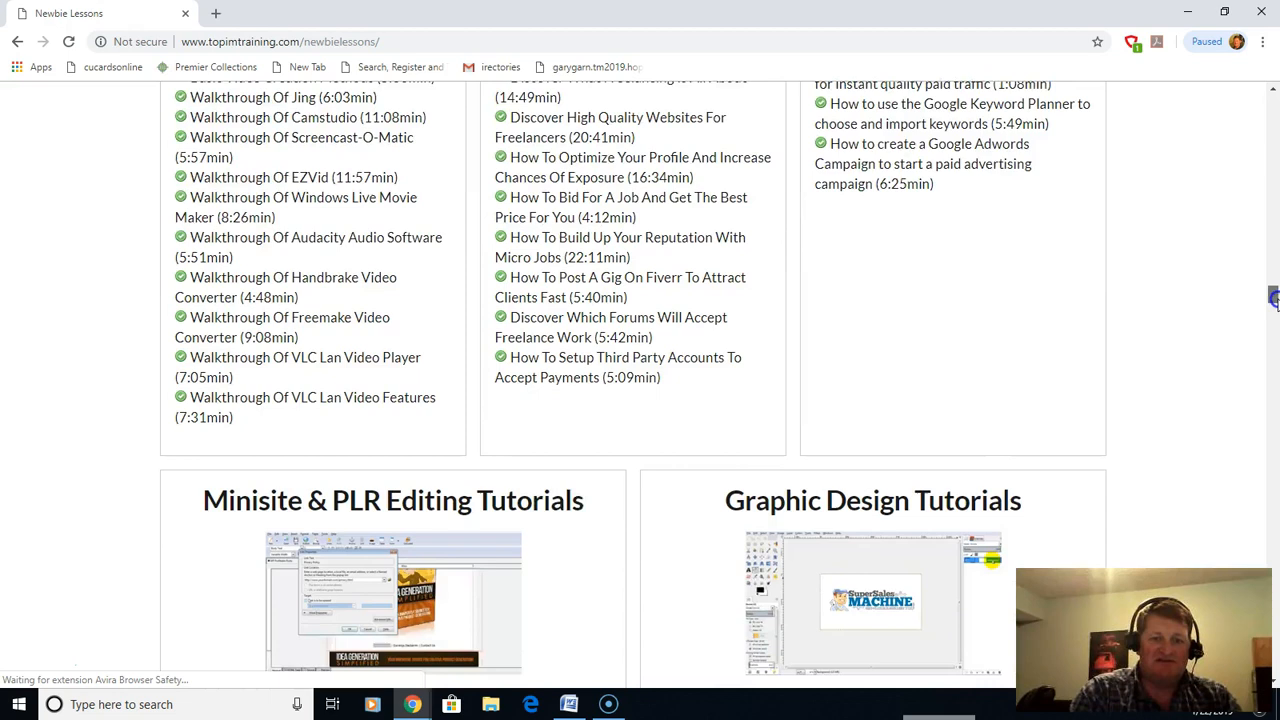
scroll(down, 3)
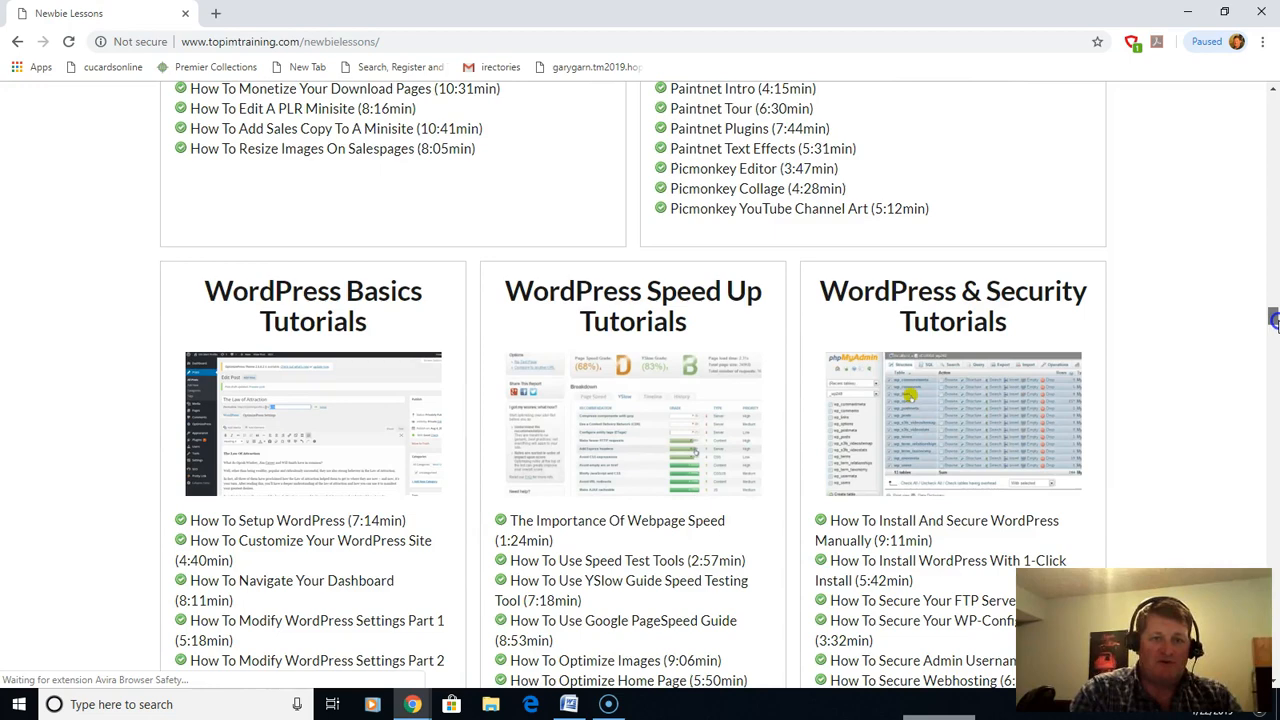
scroll(down, 3)
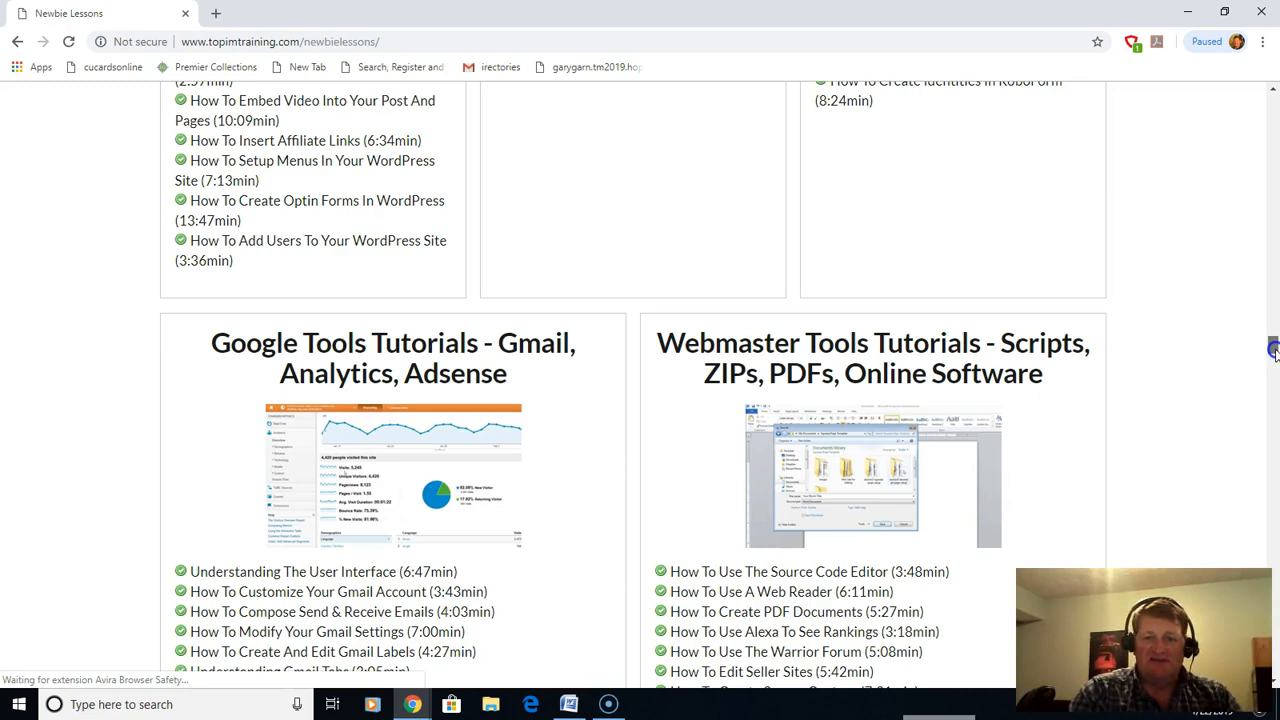
scroll(down, 3)
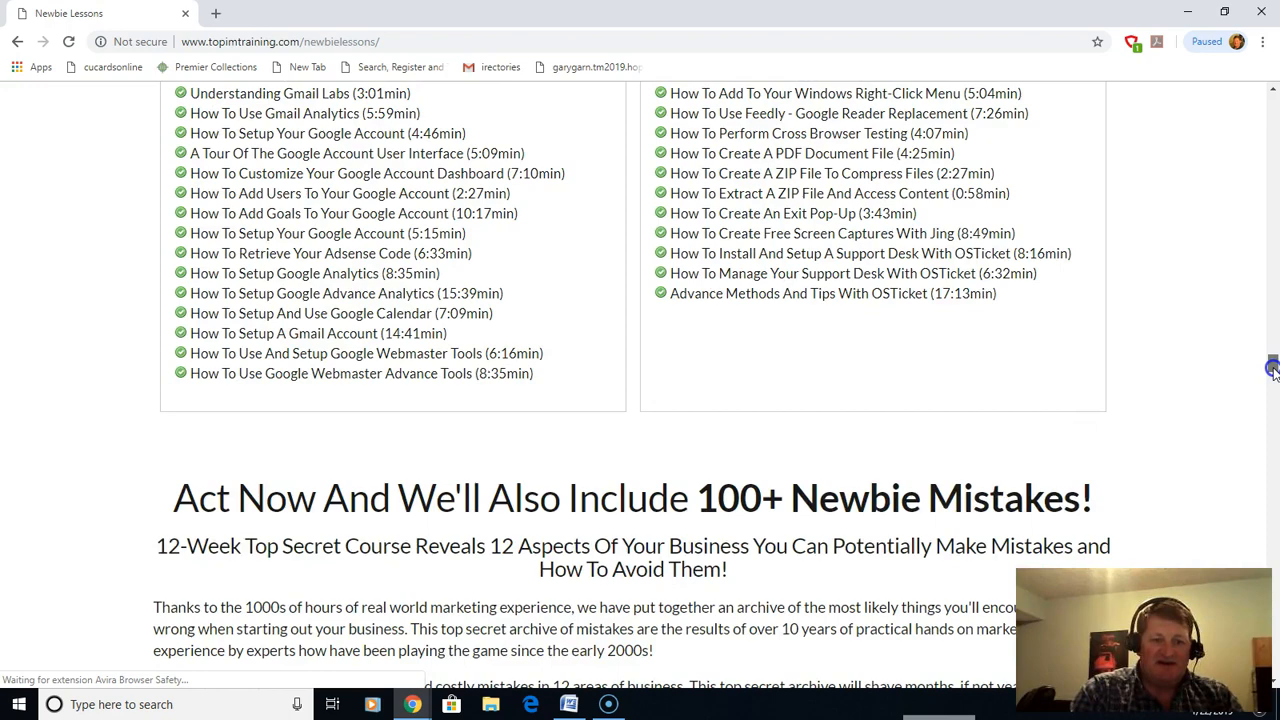
Scroll past the Top Secret mistake folders to the 'Only $19.95!' BUY NOW box
scroll(down, 3)
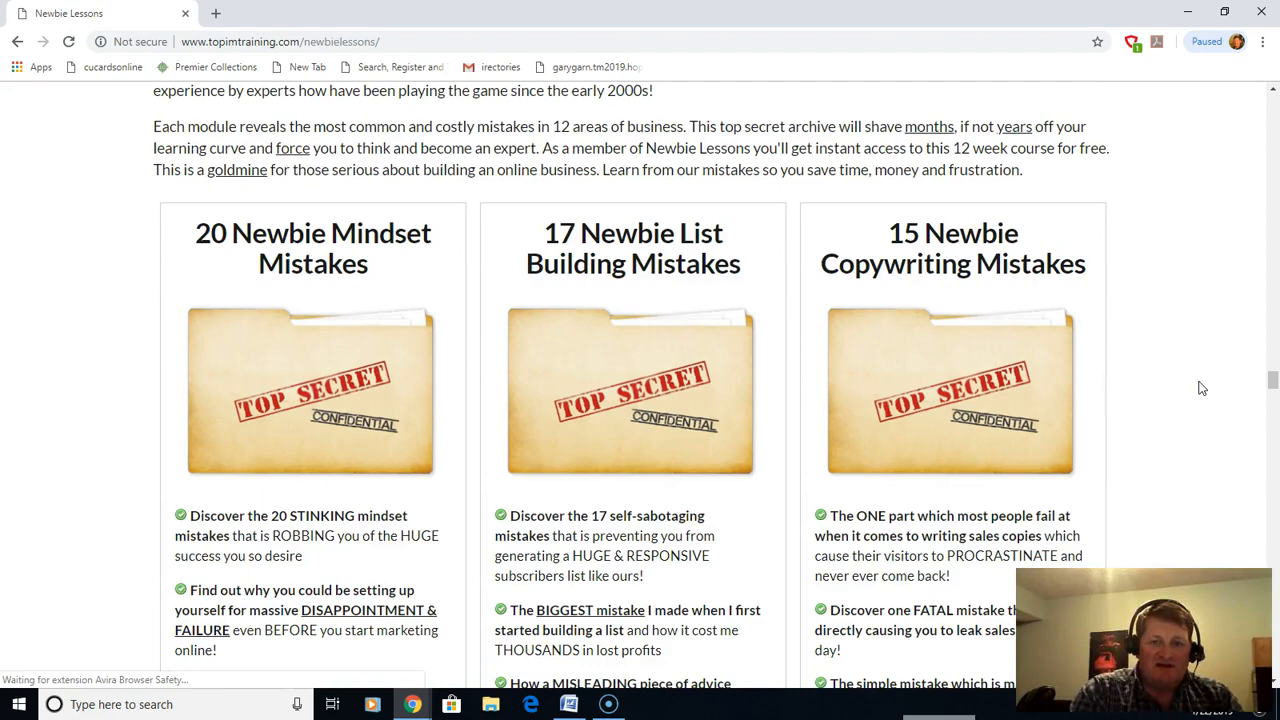
scroll(down, 3)
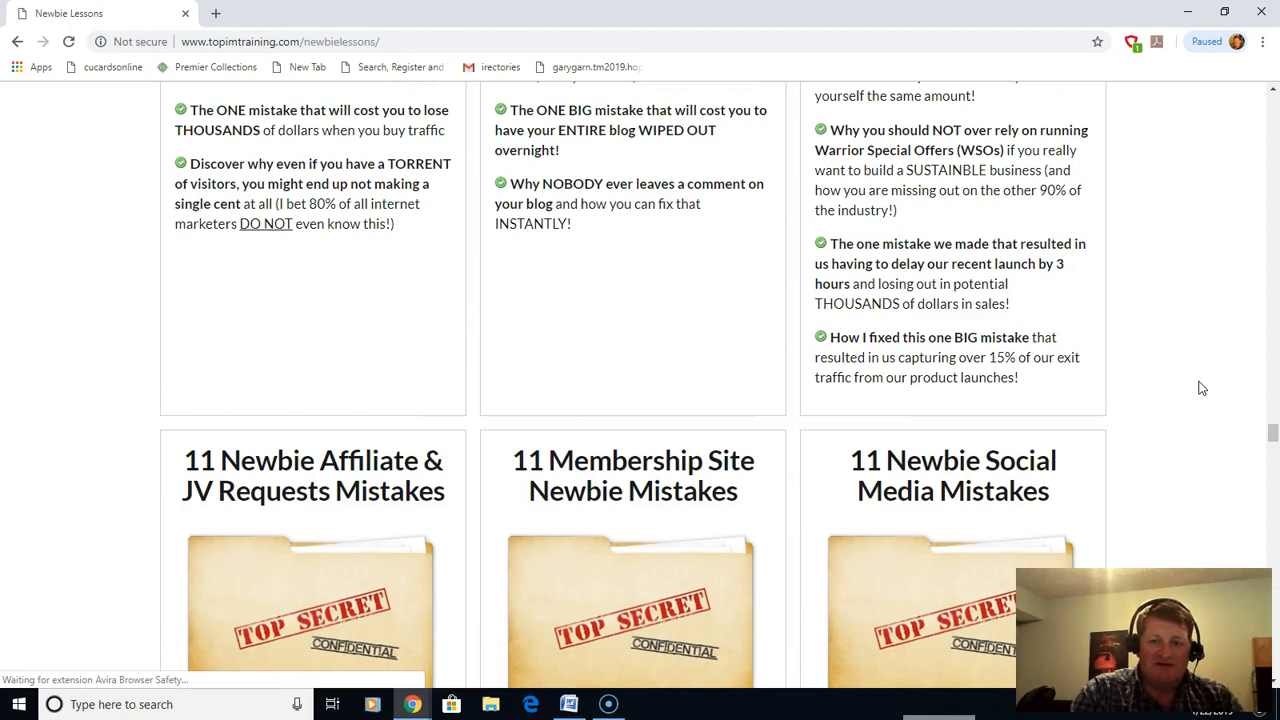
scroll(down, 3)
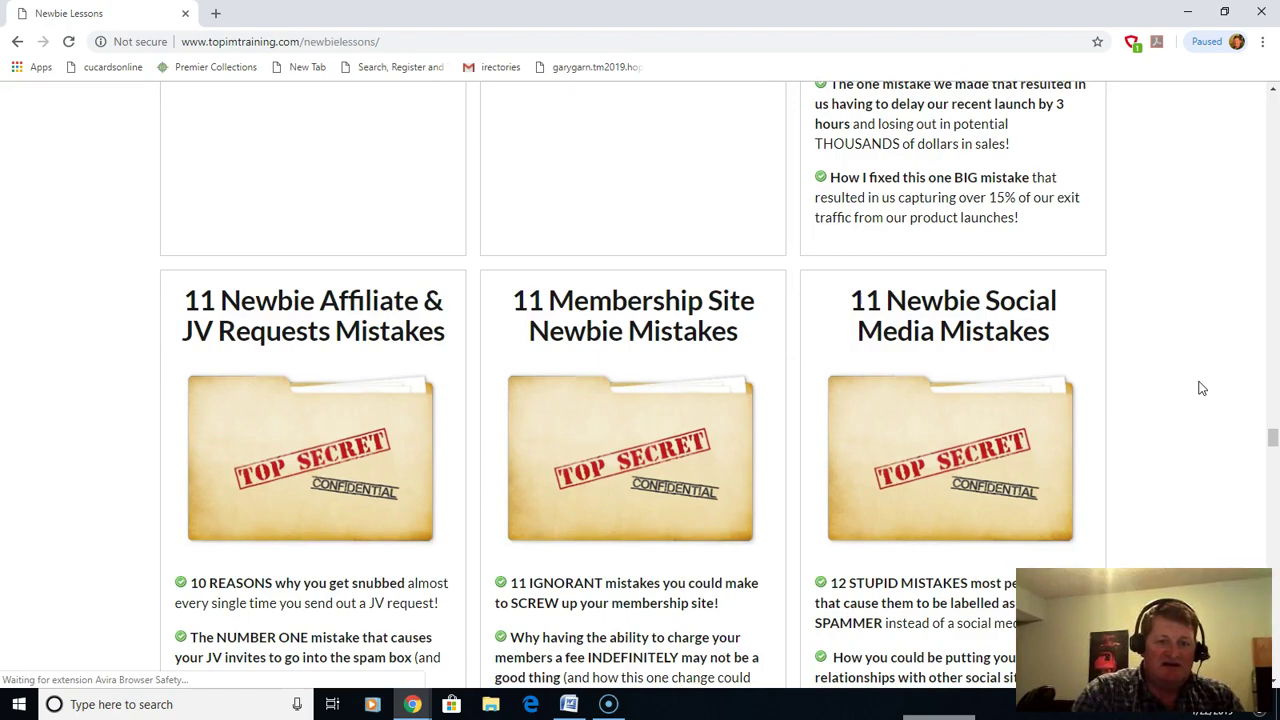
scroll(down, 3)
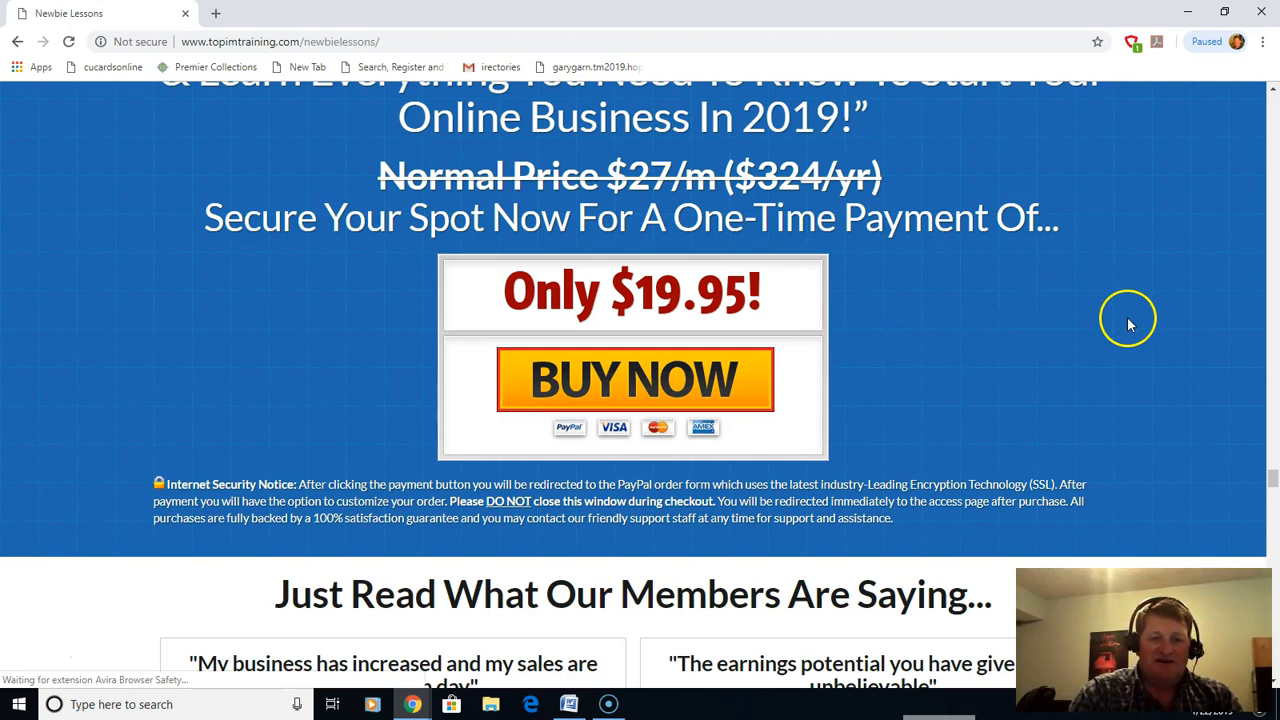
Proceed with the $19.95 BUY NOW and reach the 'Wait Before You Continue!' upgrade page
click(632, 382)
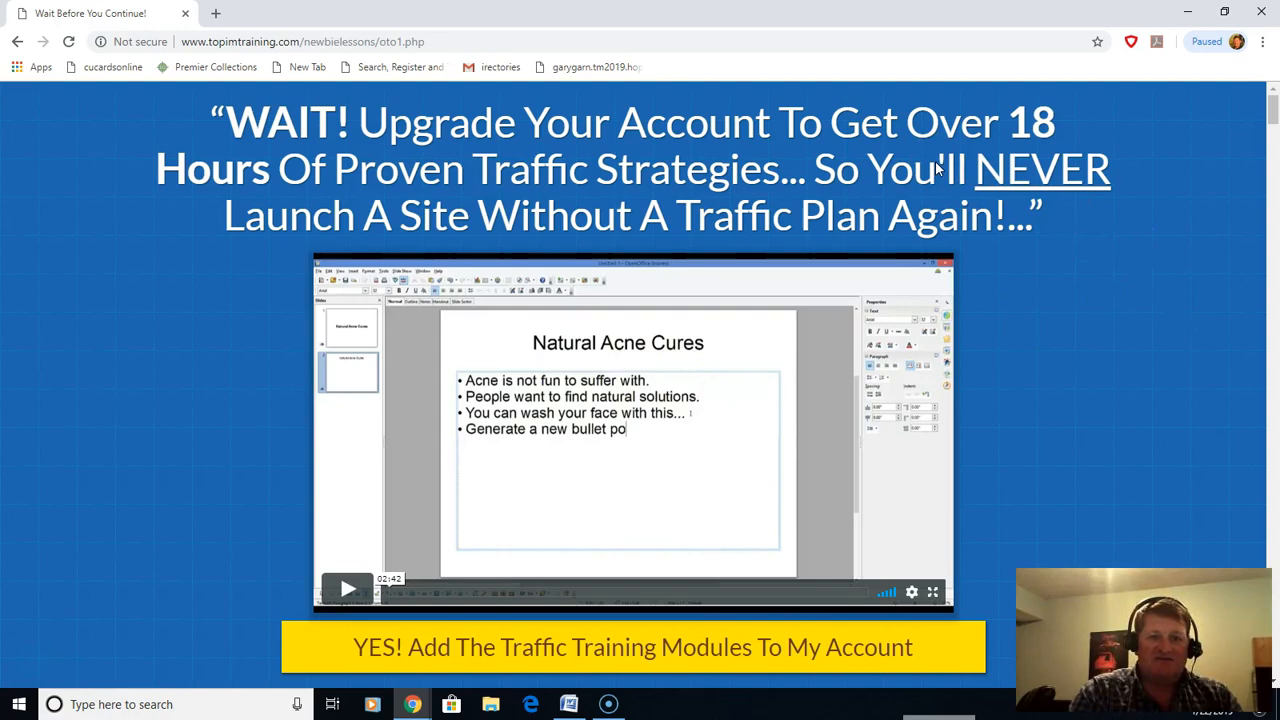
scroll(down, 3)
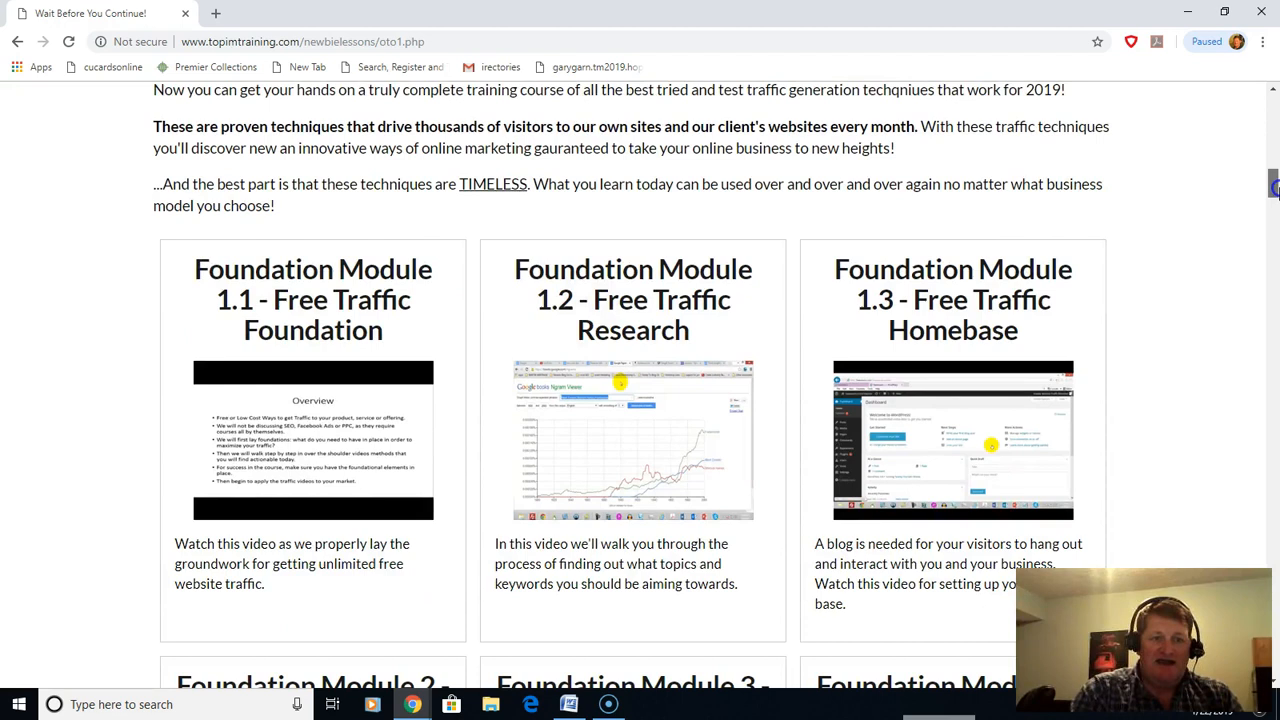
scroll(down, 3)
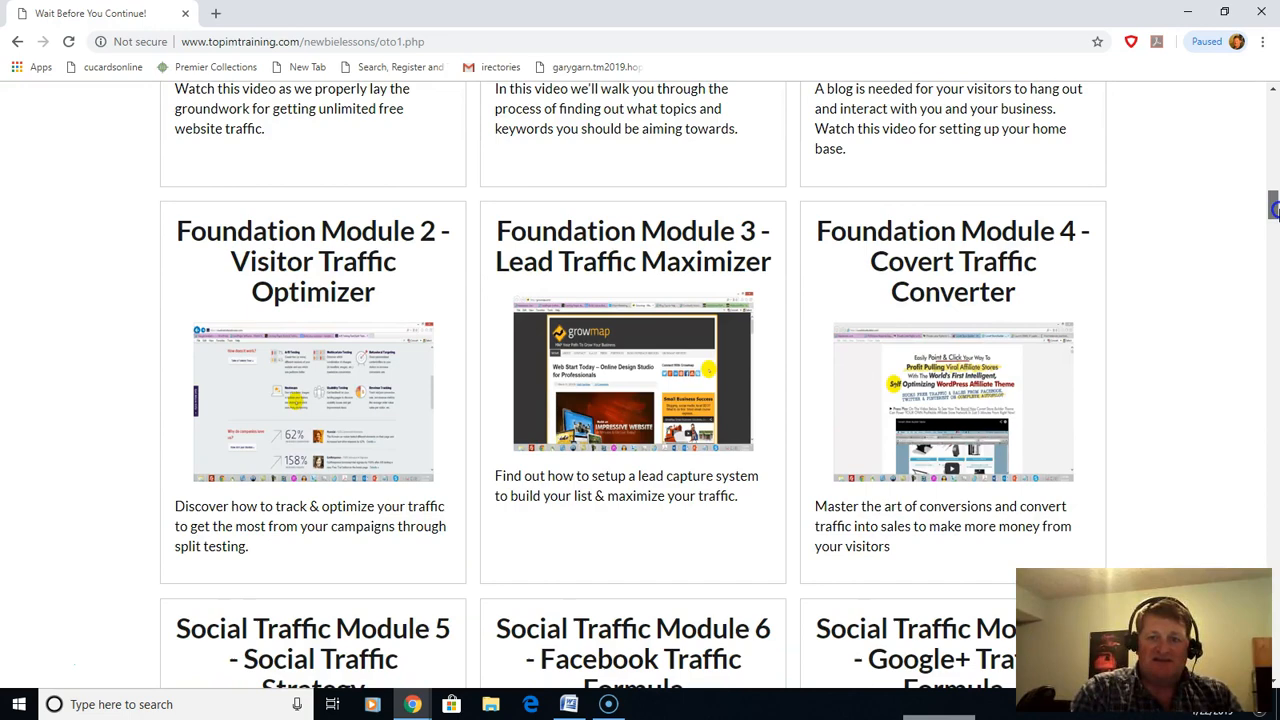
scroll(down, 3)
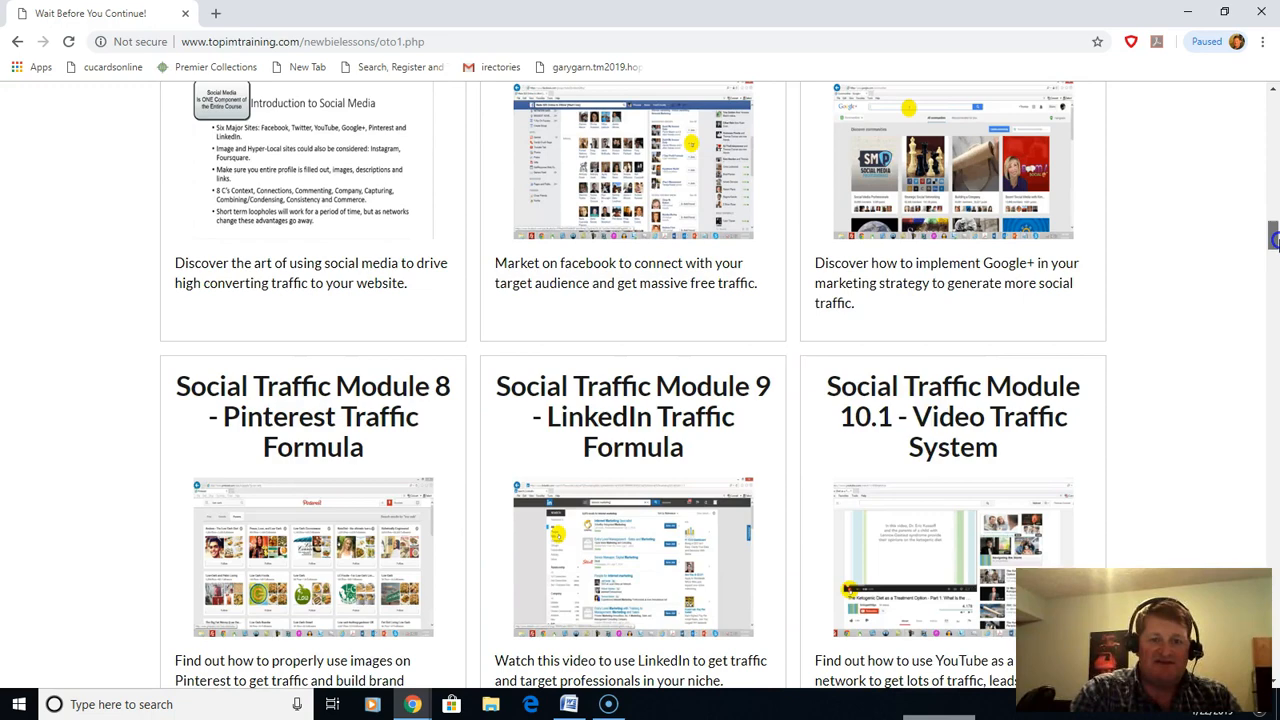
Browse the social, advanced, core and eCommerce traffic modules down to the JVZoo sales proof
scroll(down, 3)
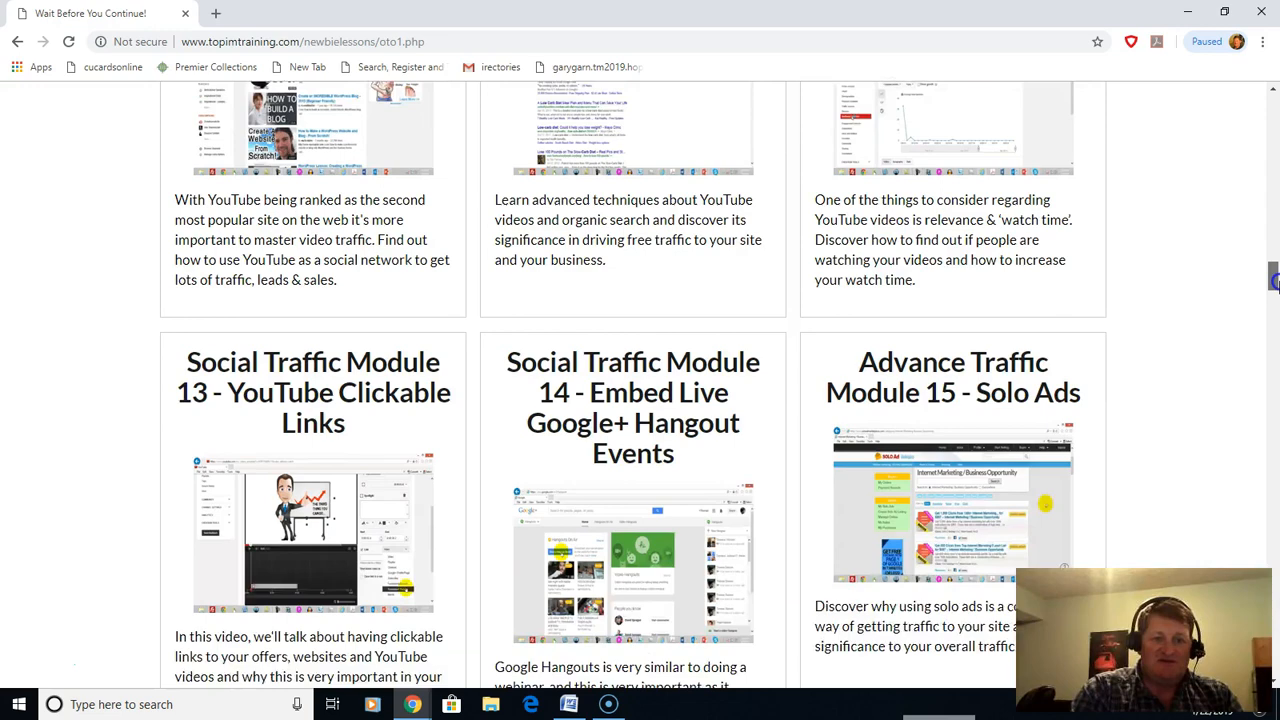
scroll(down, 3)
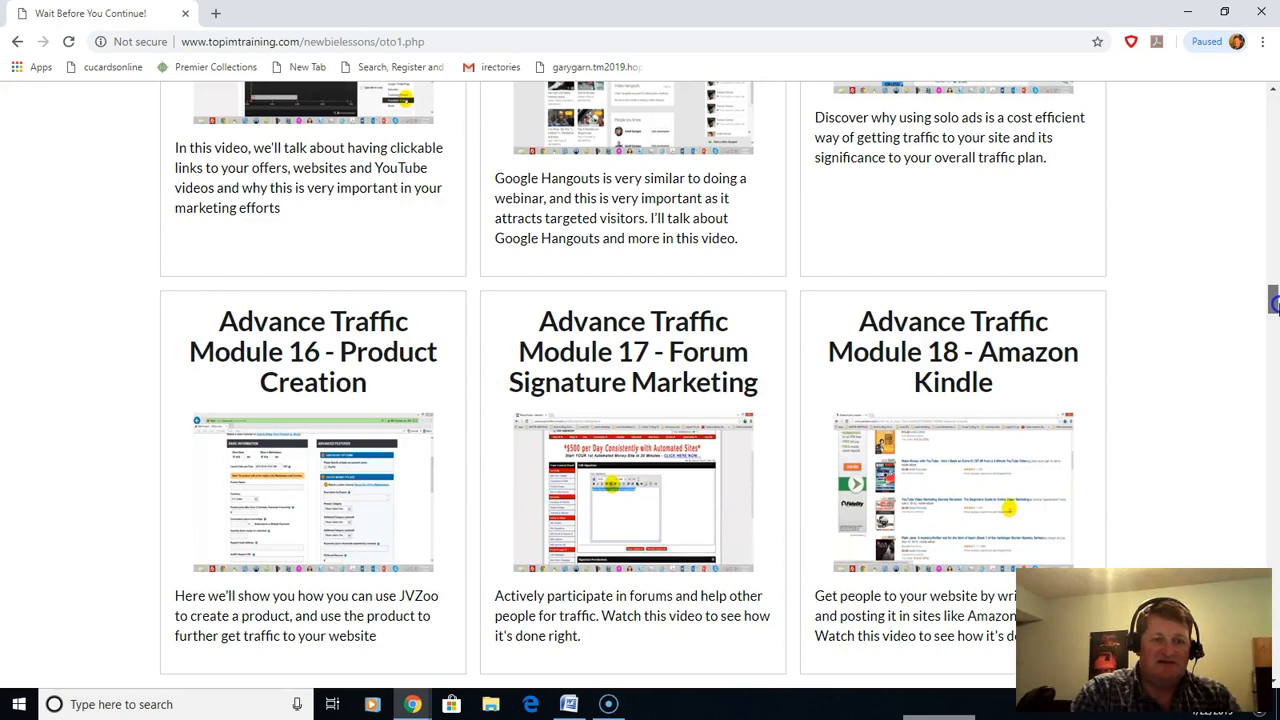
scroll(down, 3)
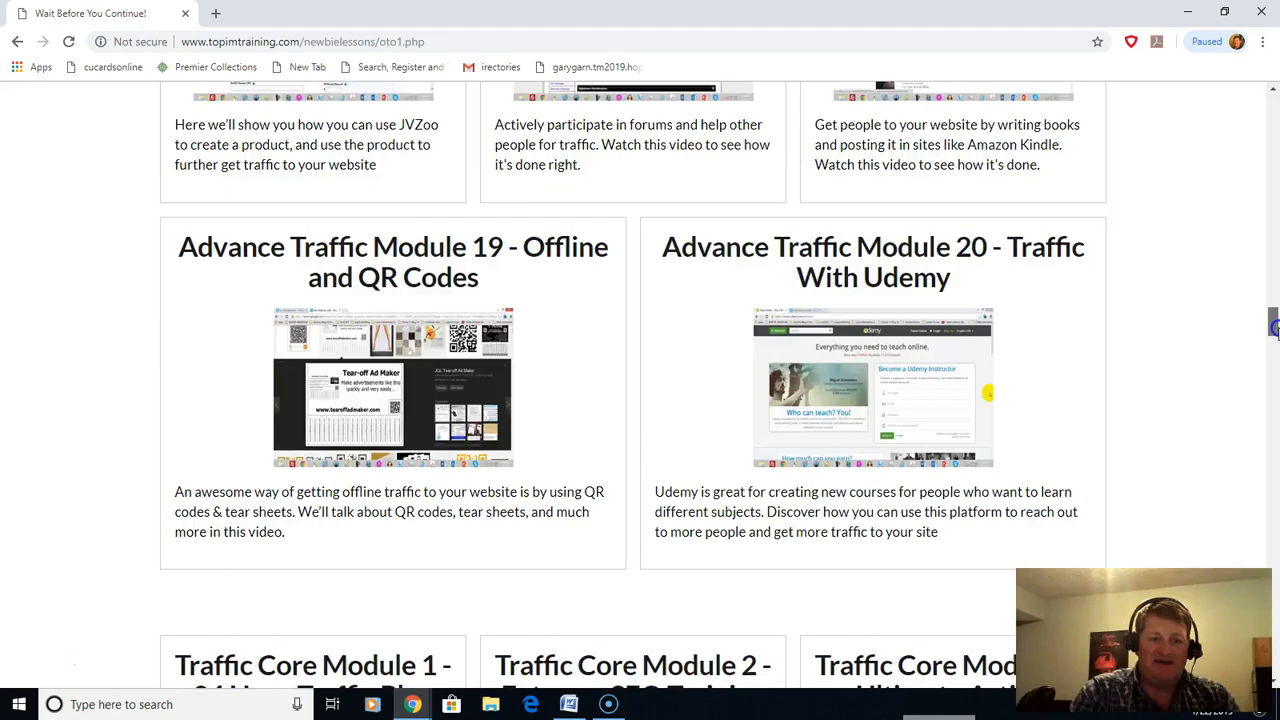
scroll(down, 3)
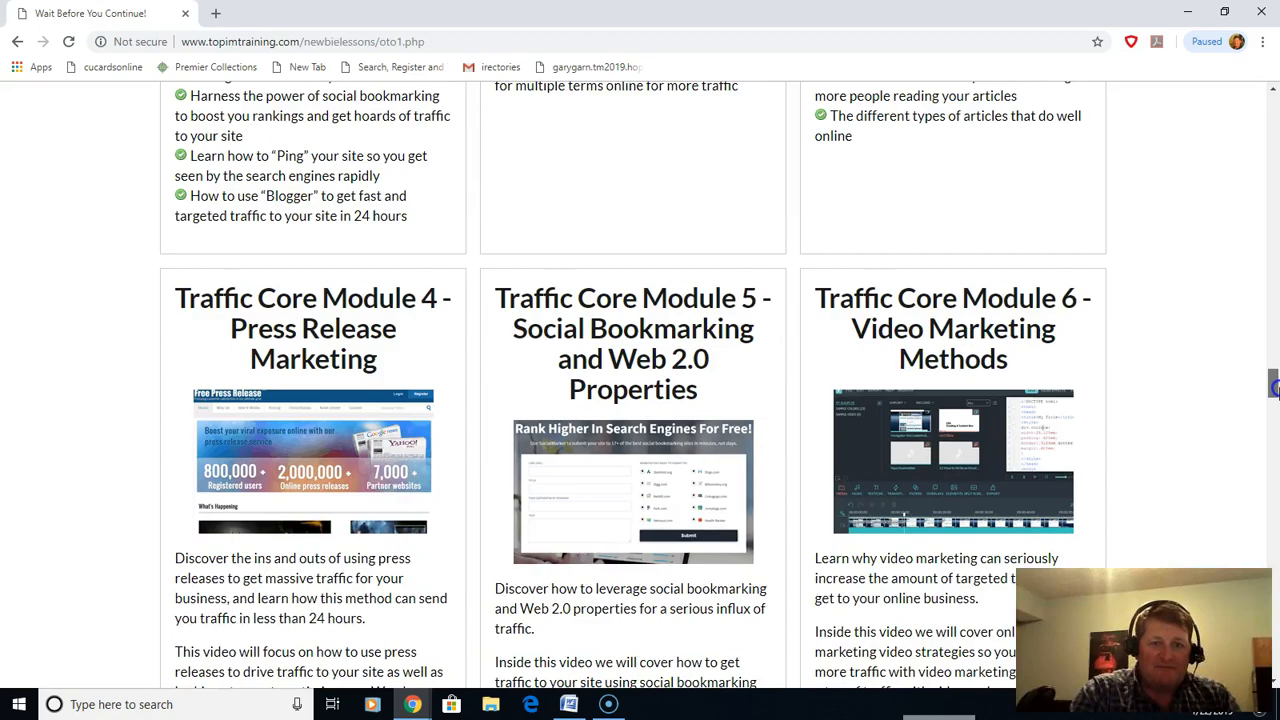
scroll(down, 3)
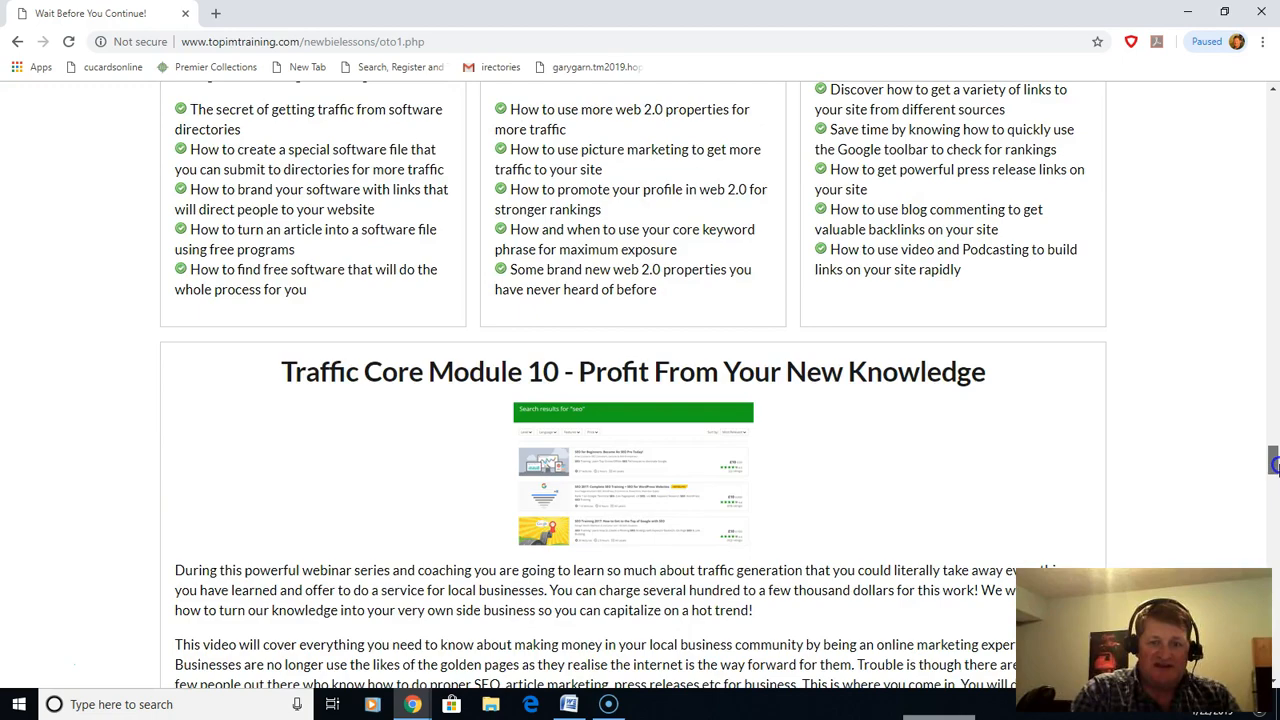
scroll(down, 3)
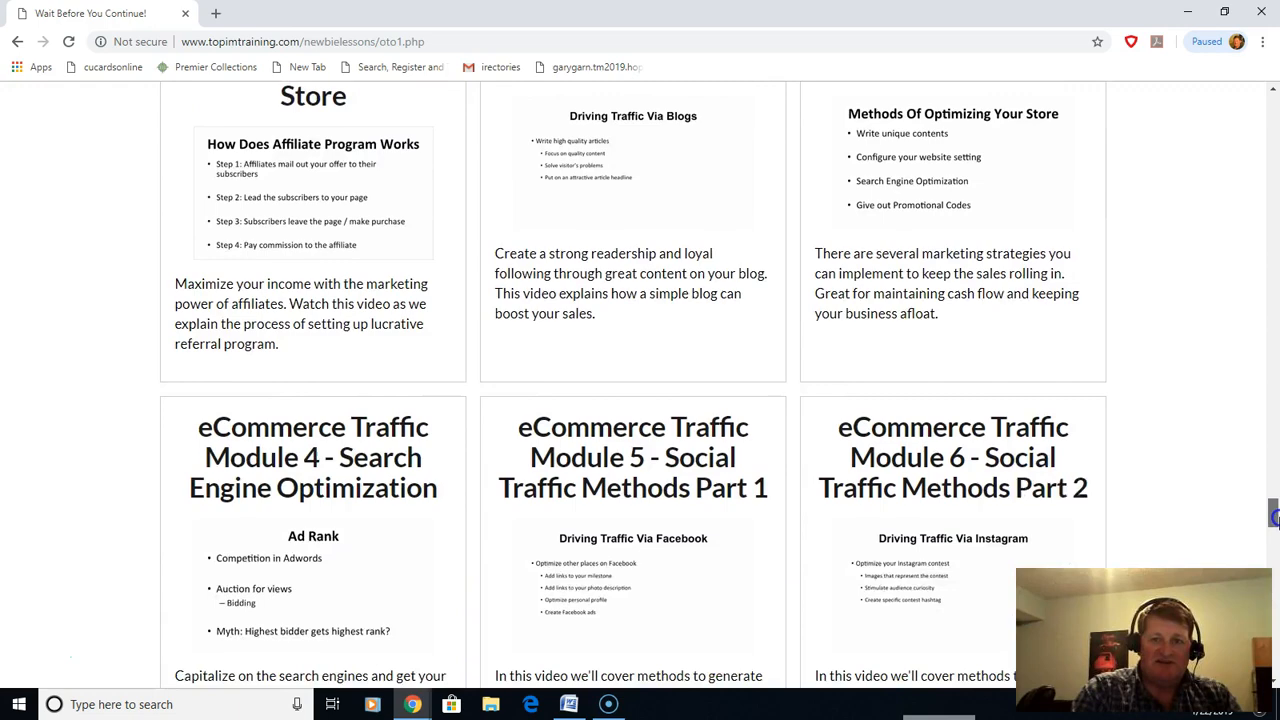
scroll(down, 3)
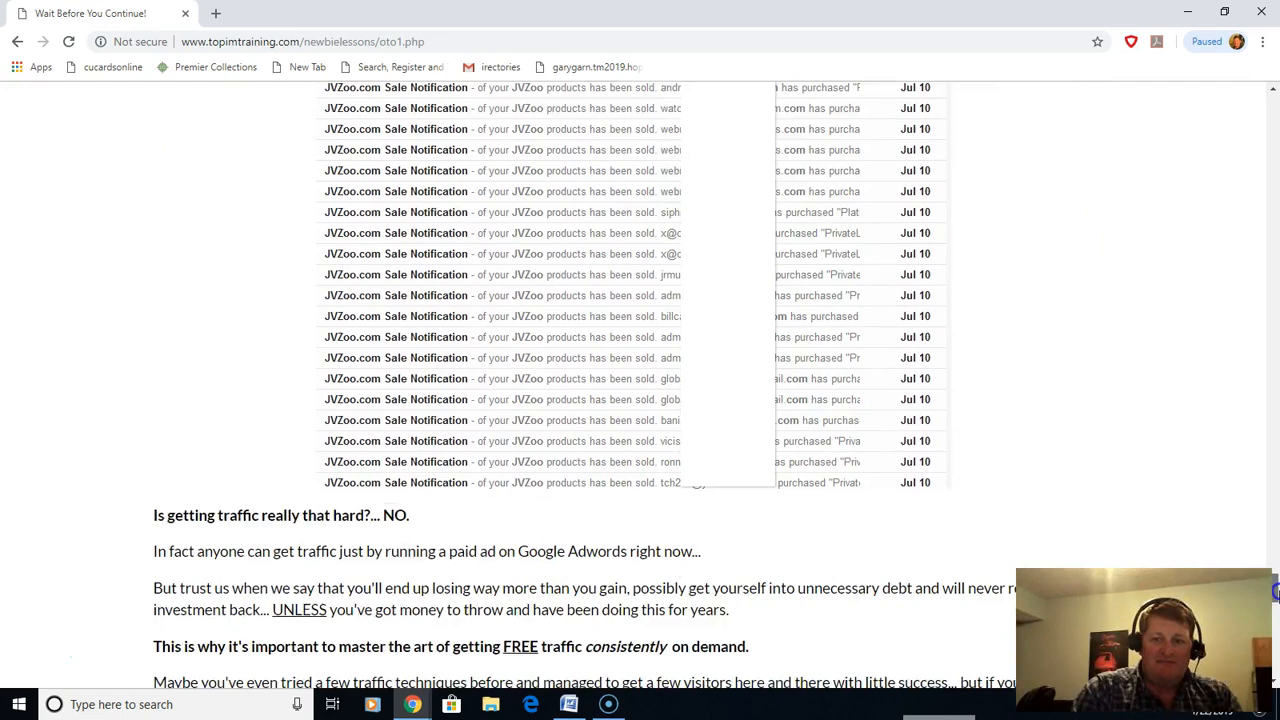
scroll(down, 3)
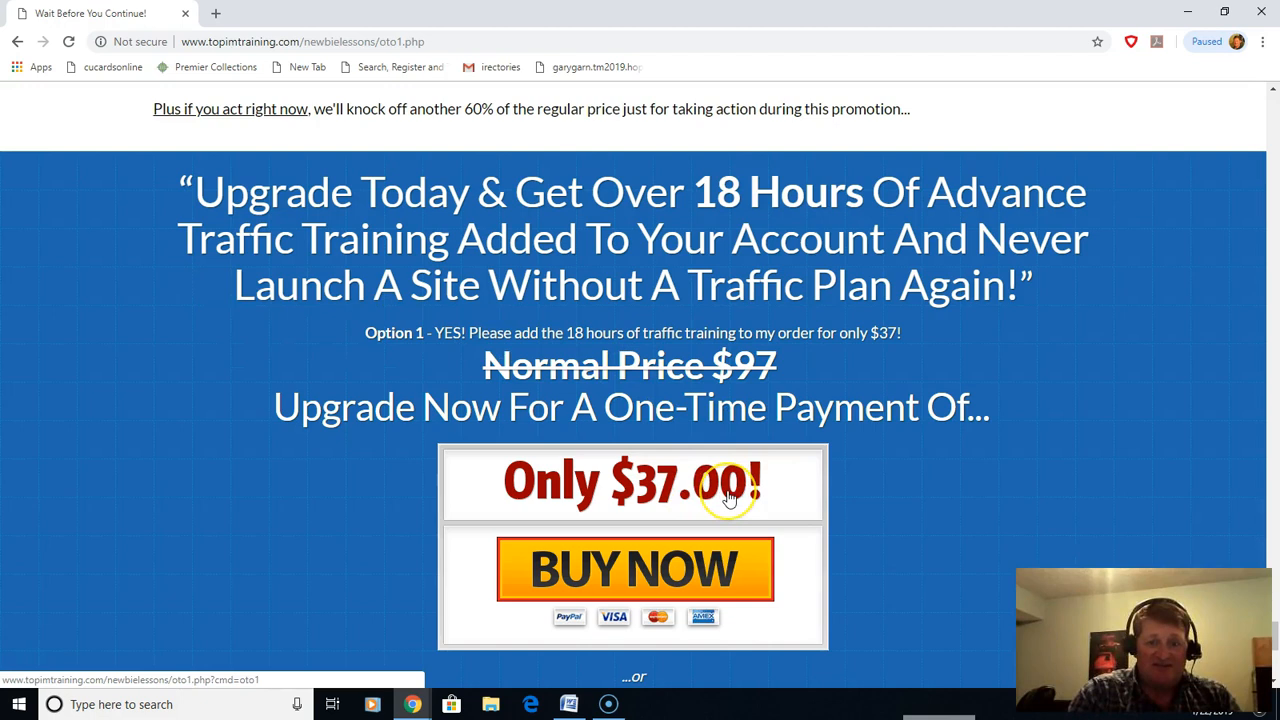
scroll(down, 3)
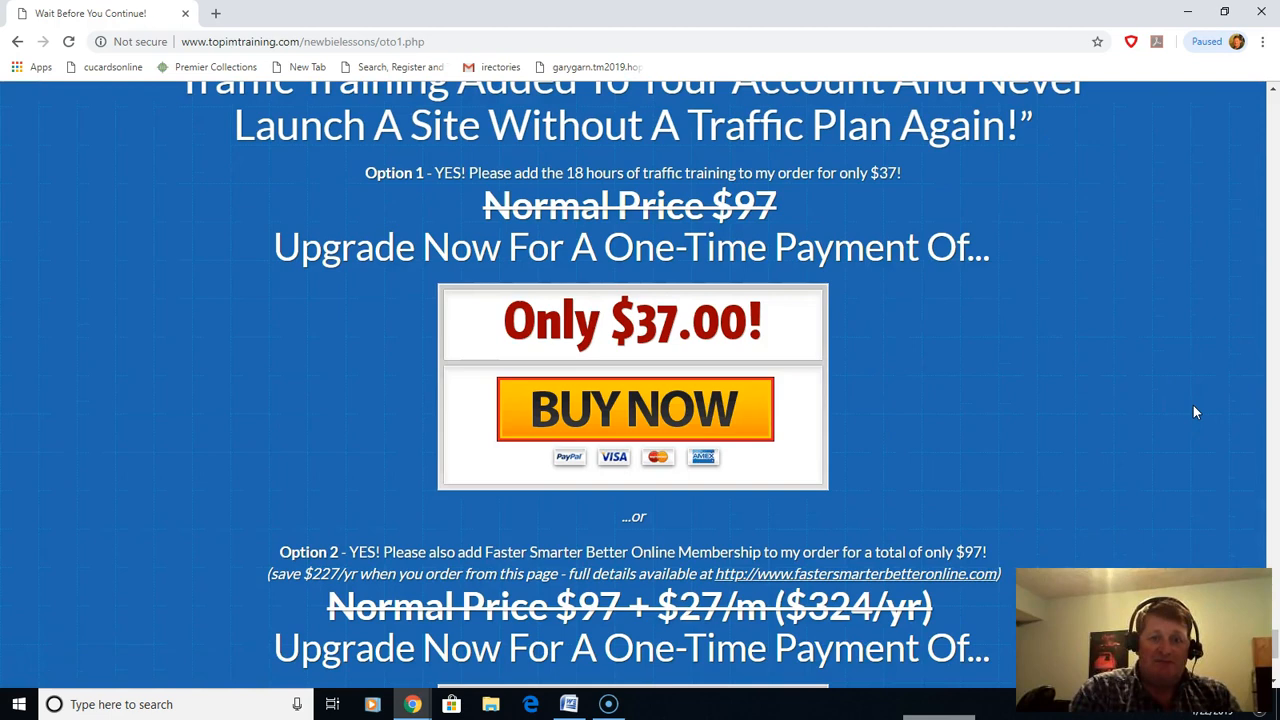
scroll(down, 3)
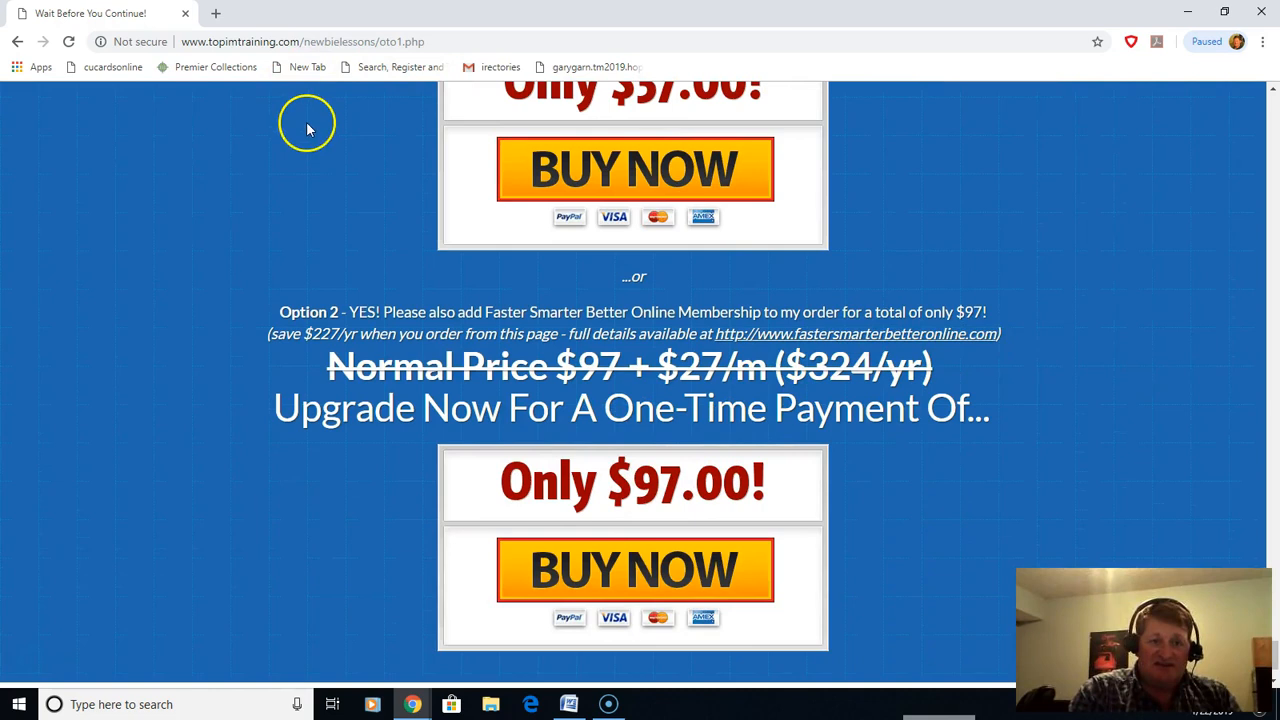
mouse_move(890, 343)
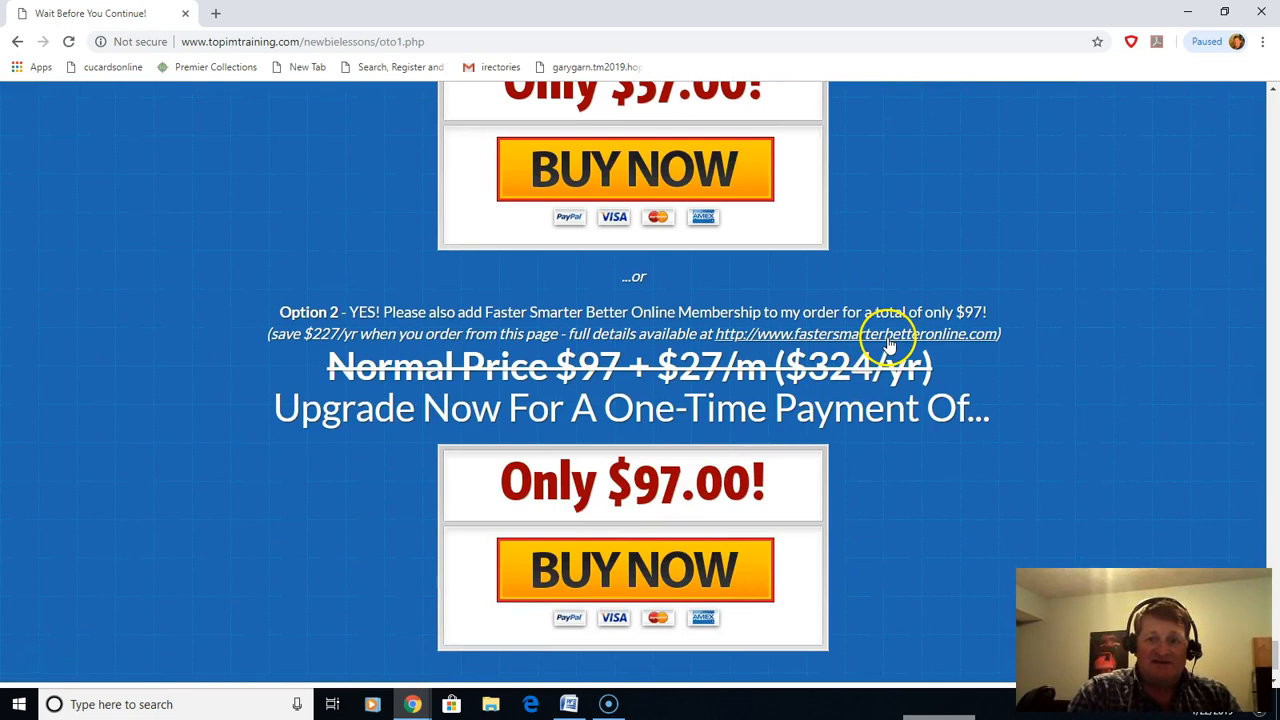
Open fastersmarterbetteronline.com and browse its lesson modules to the $4.95 trial Sign Up Now offer
click(888, 334)
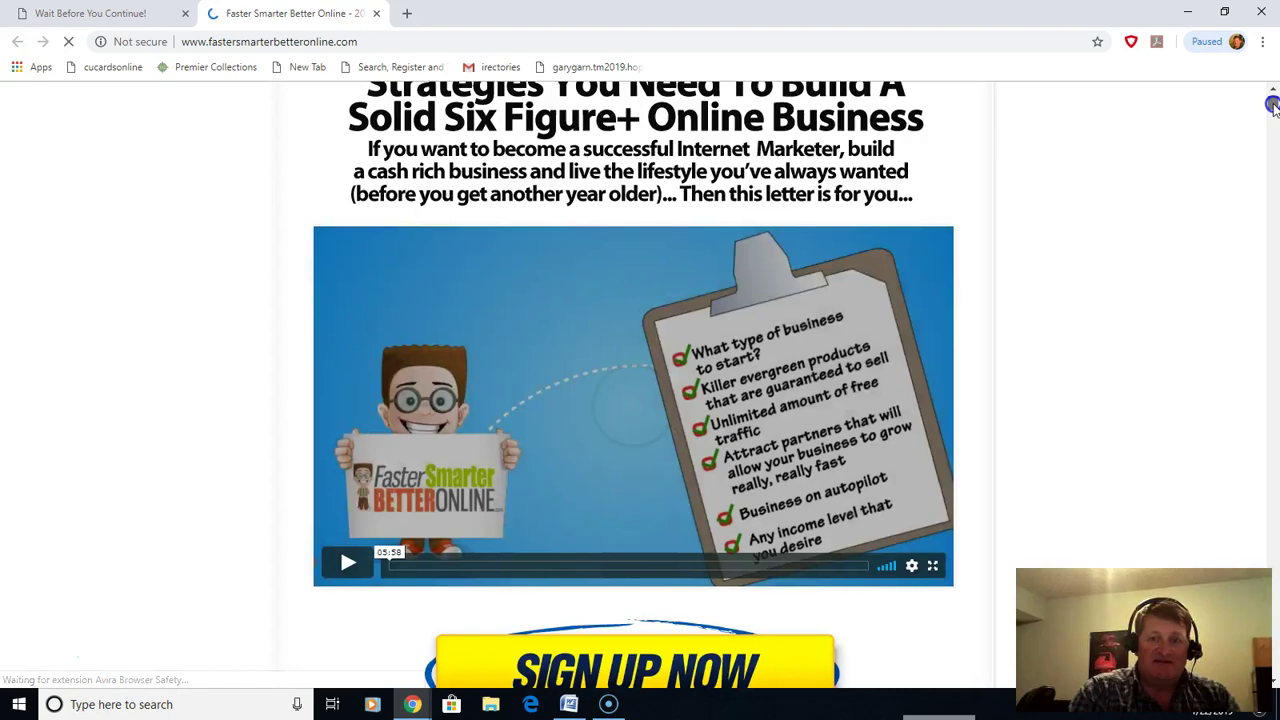
scroll(down, 3)
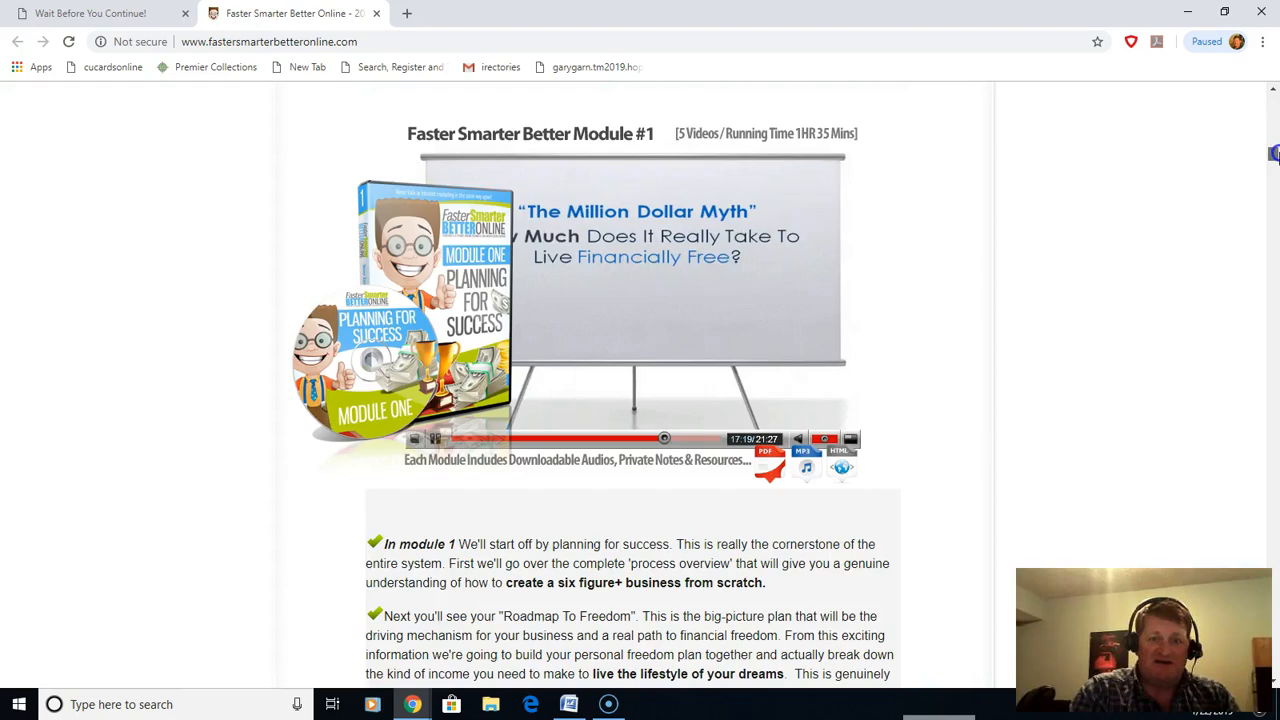
scroll(down, 3)
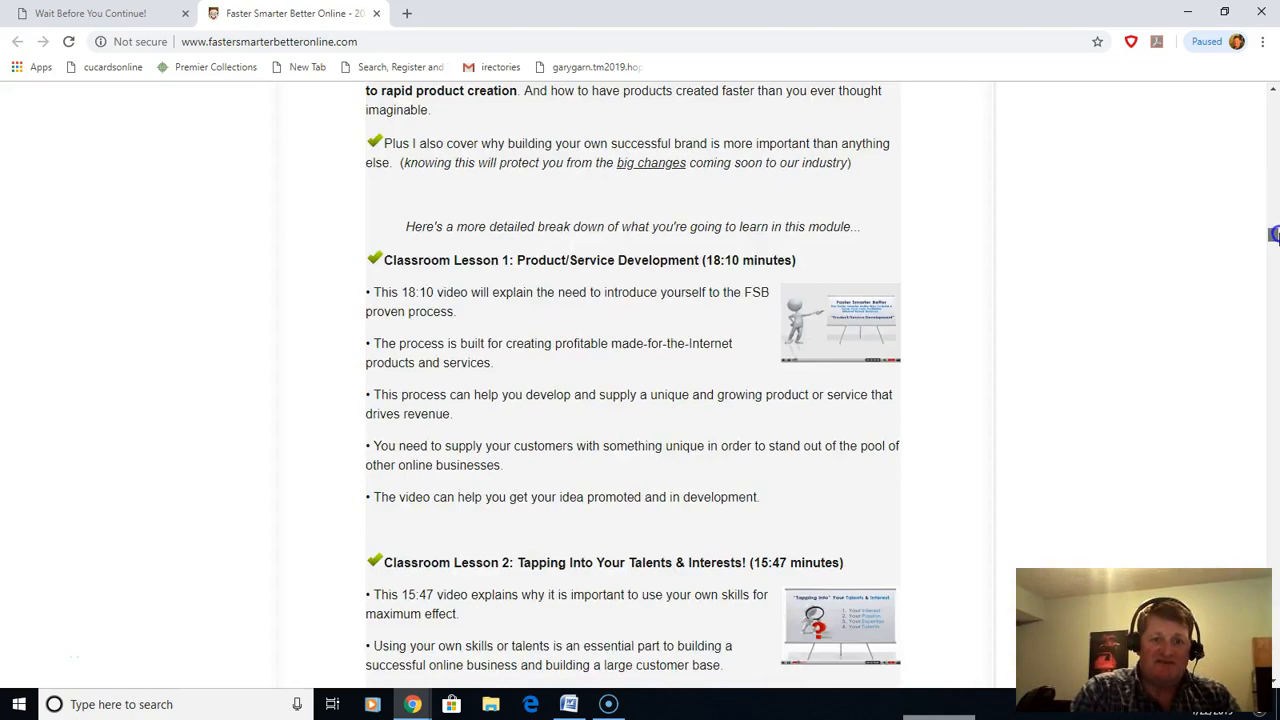
scroll(down, 3)
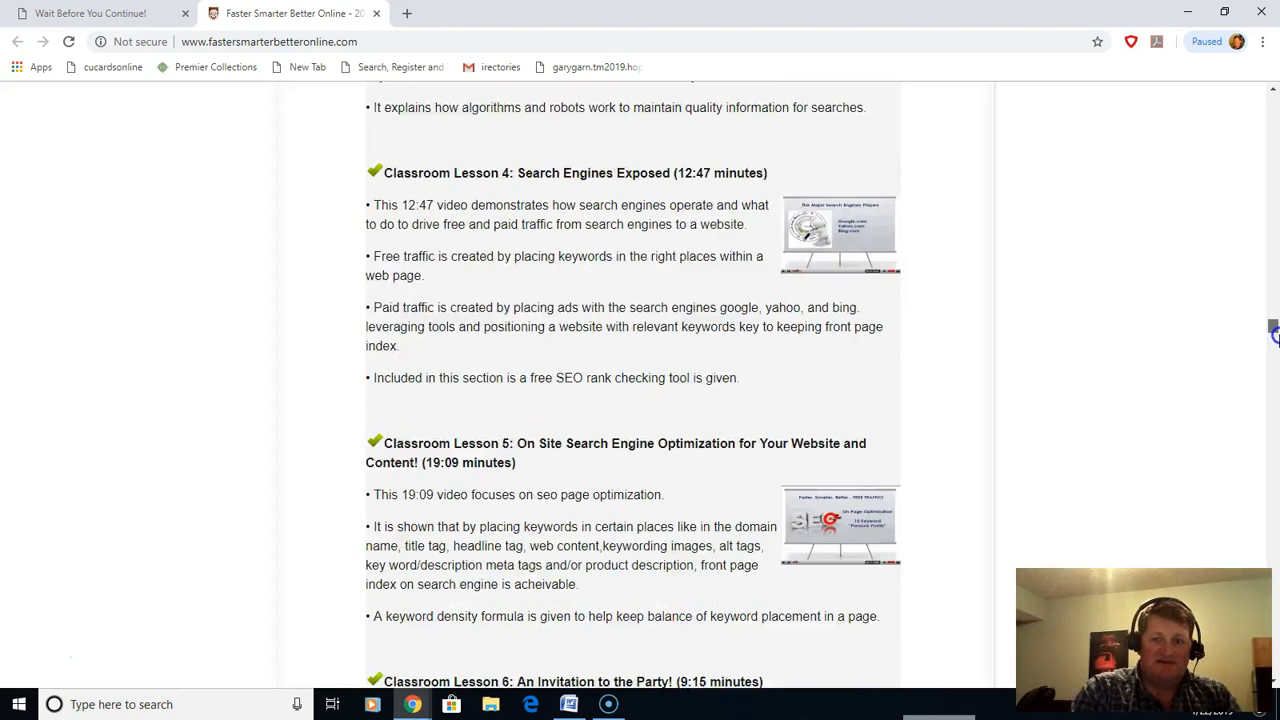
scroll(down, 3)
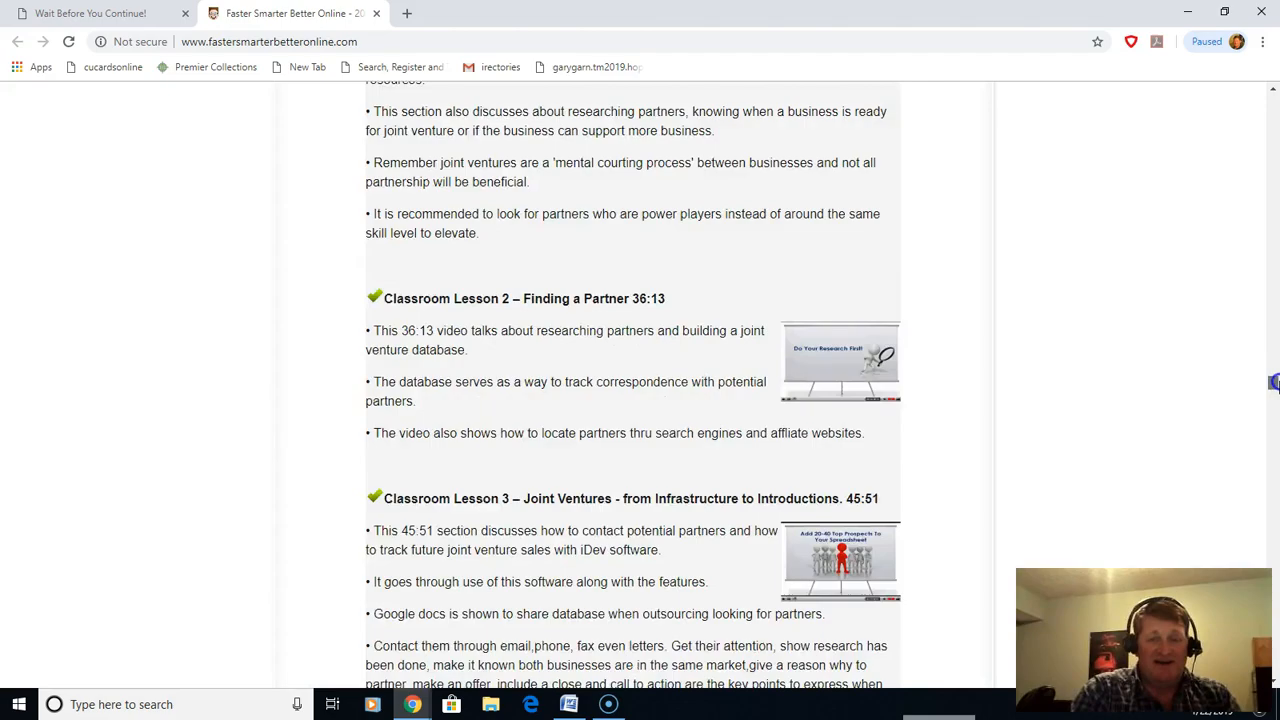
scroll(down, 3)
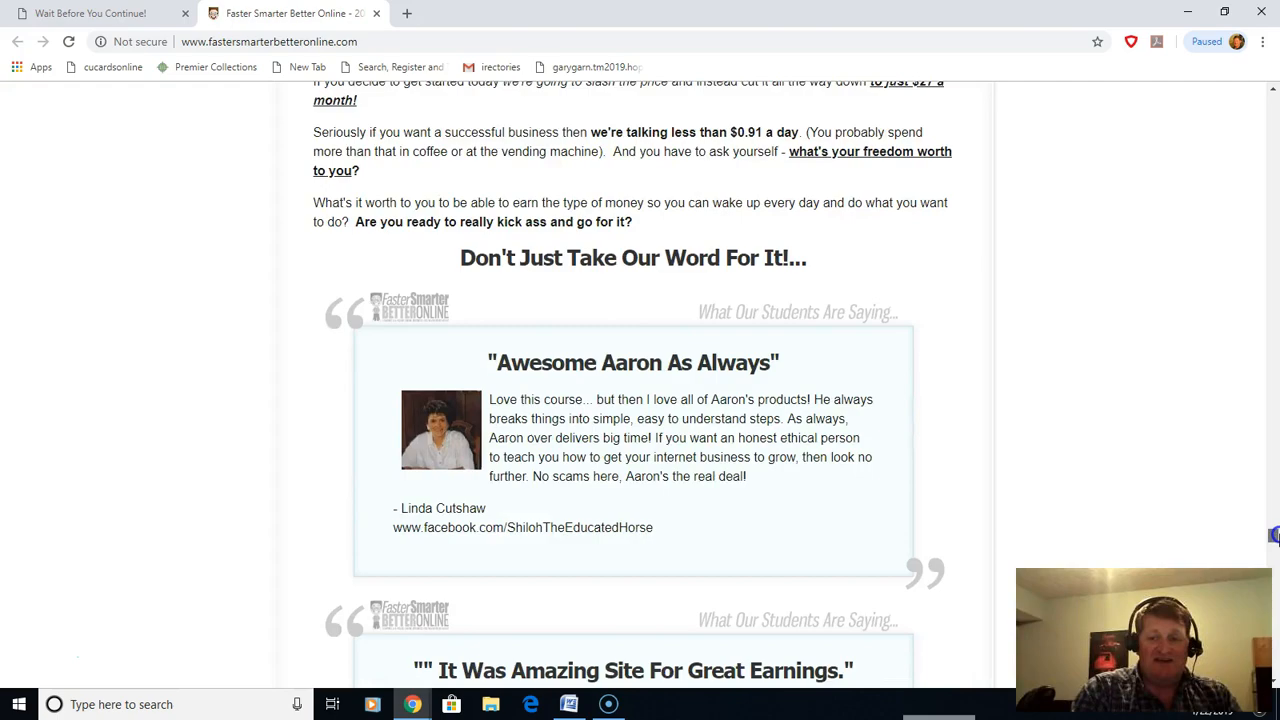
scroll(down, 3)
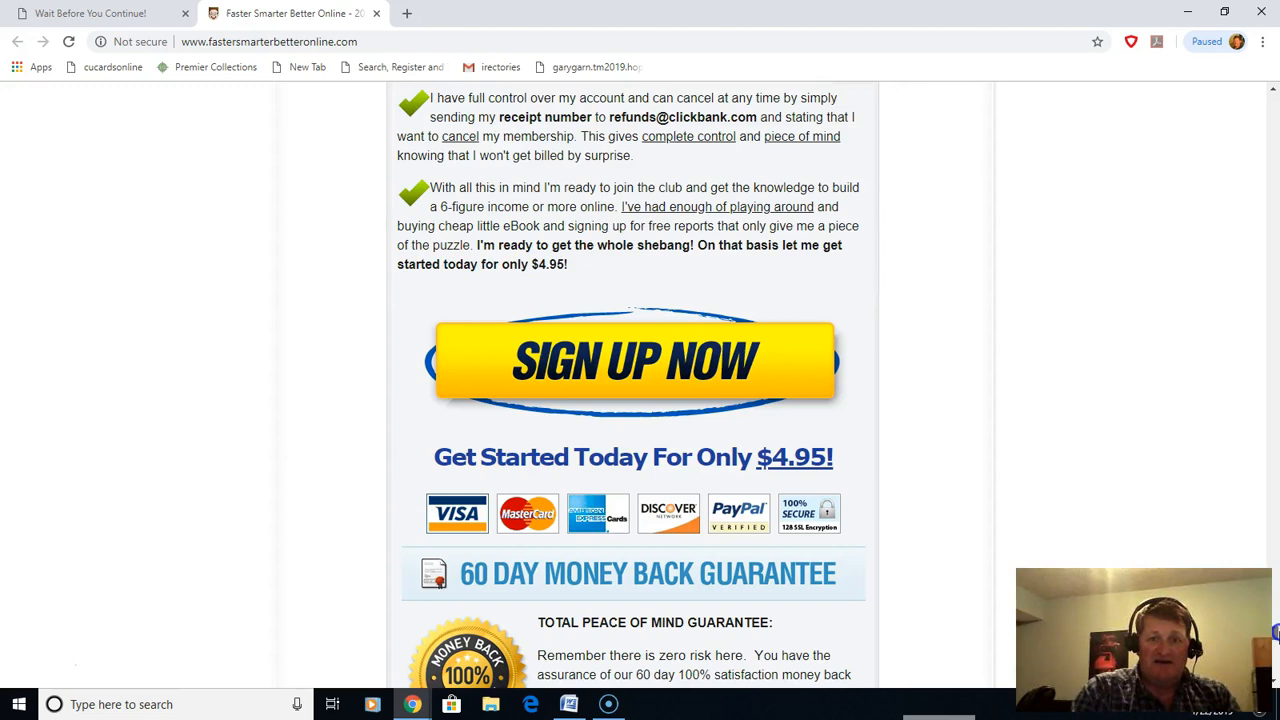
scroll(up, 3)
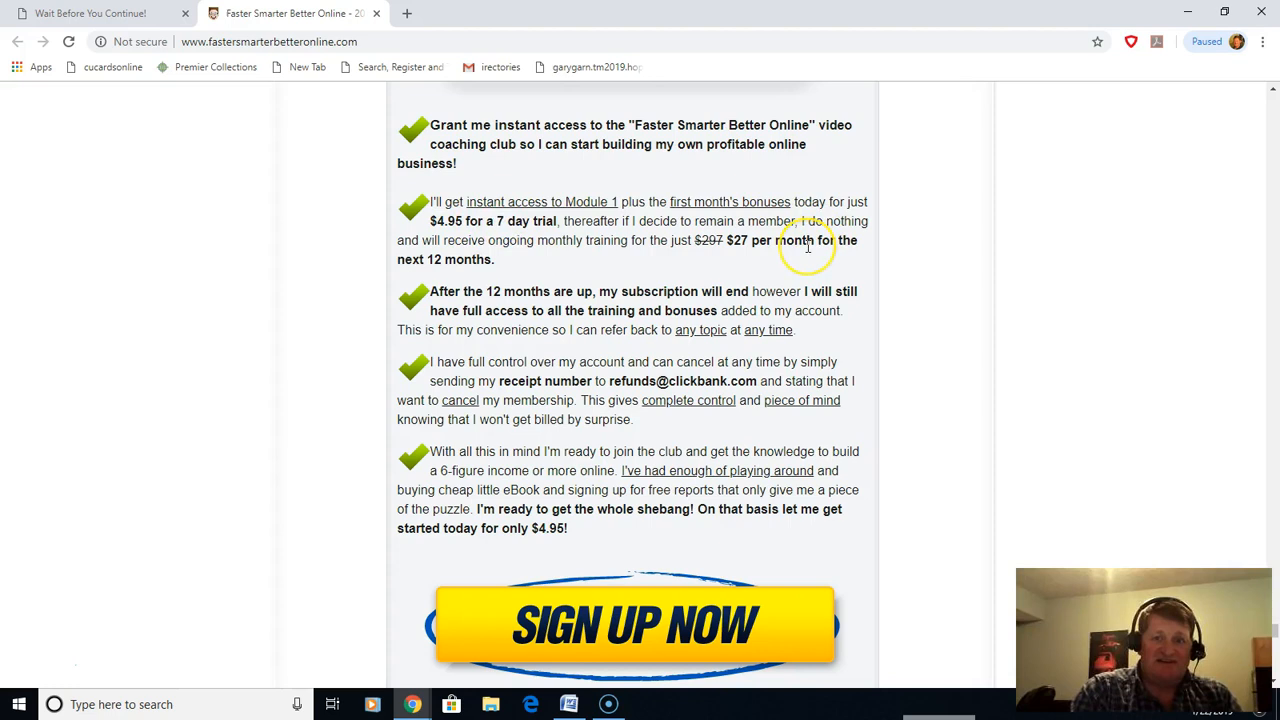
mouse_move(807, 248)
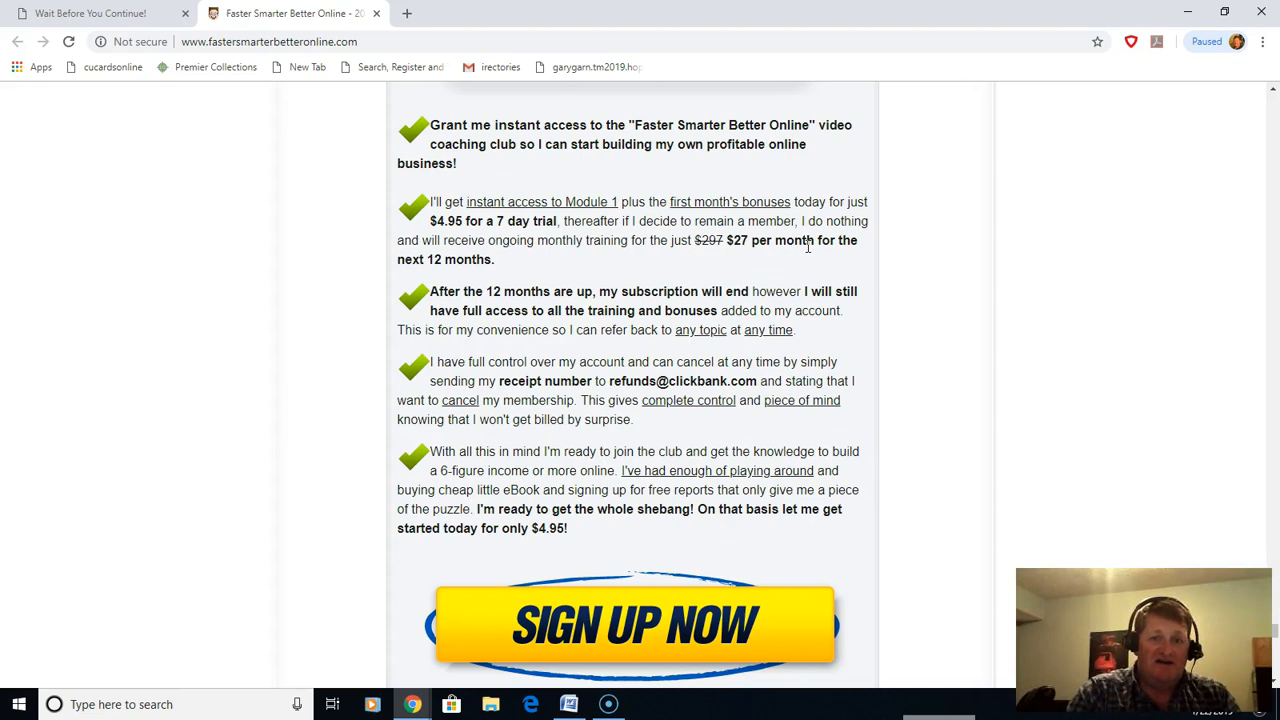
scroll(down, 3)
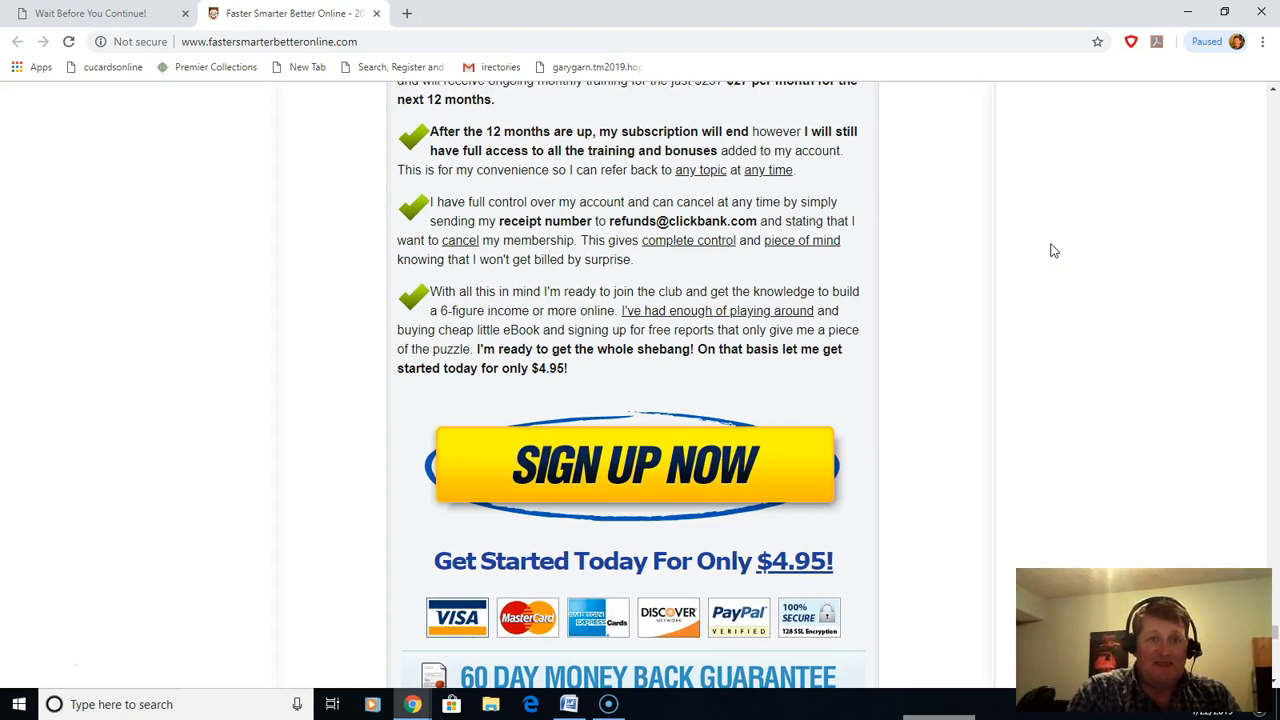
Switch to the SuperSalesMachine member account and scroll its Your Membership Information page
click(634, 465)
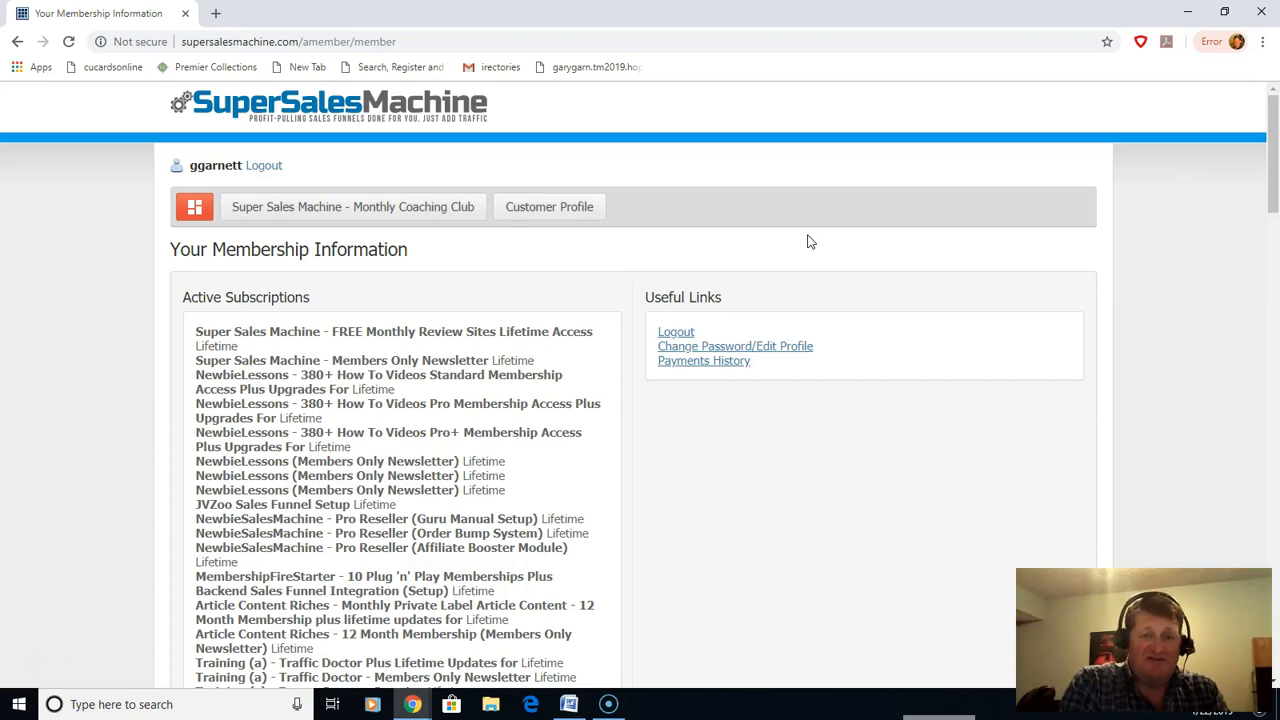
scroll(down, 3)
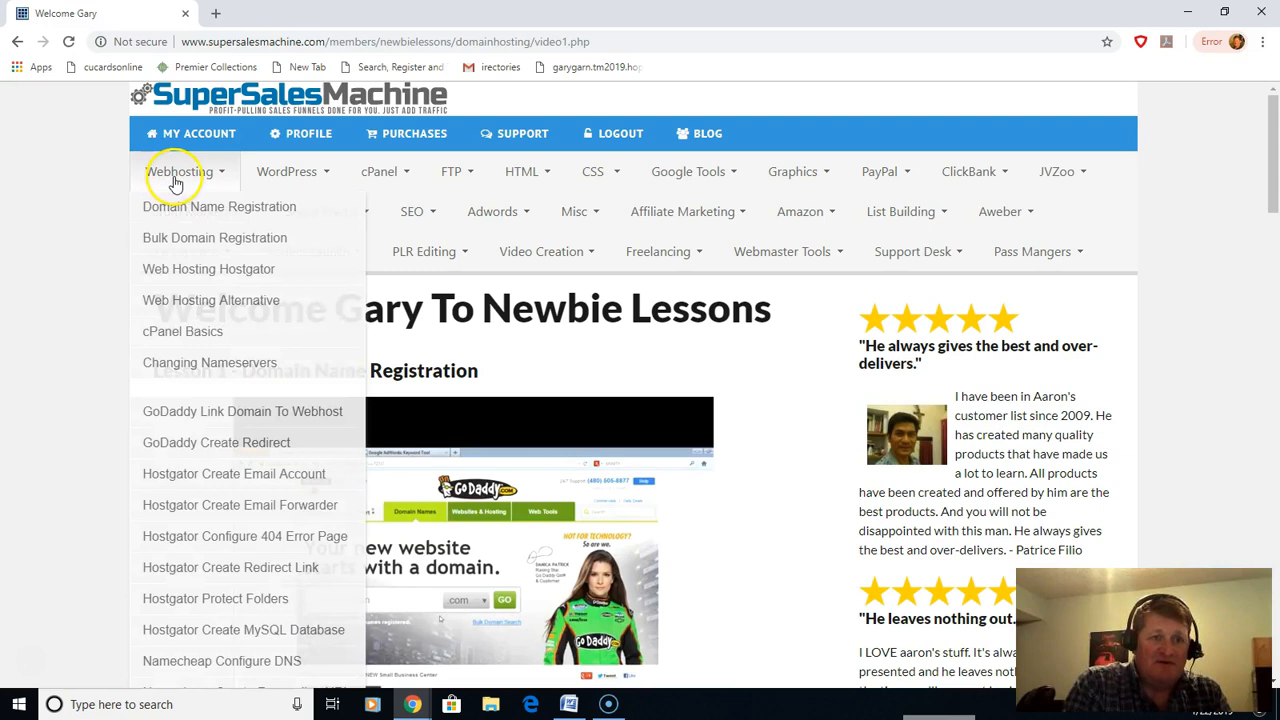
mouse_move(205, 343)
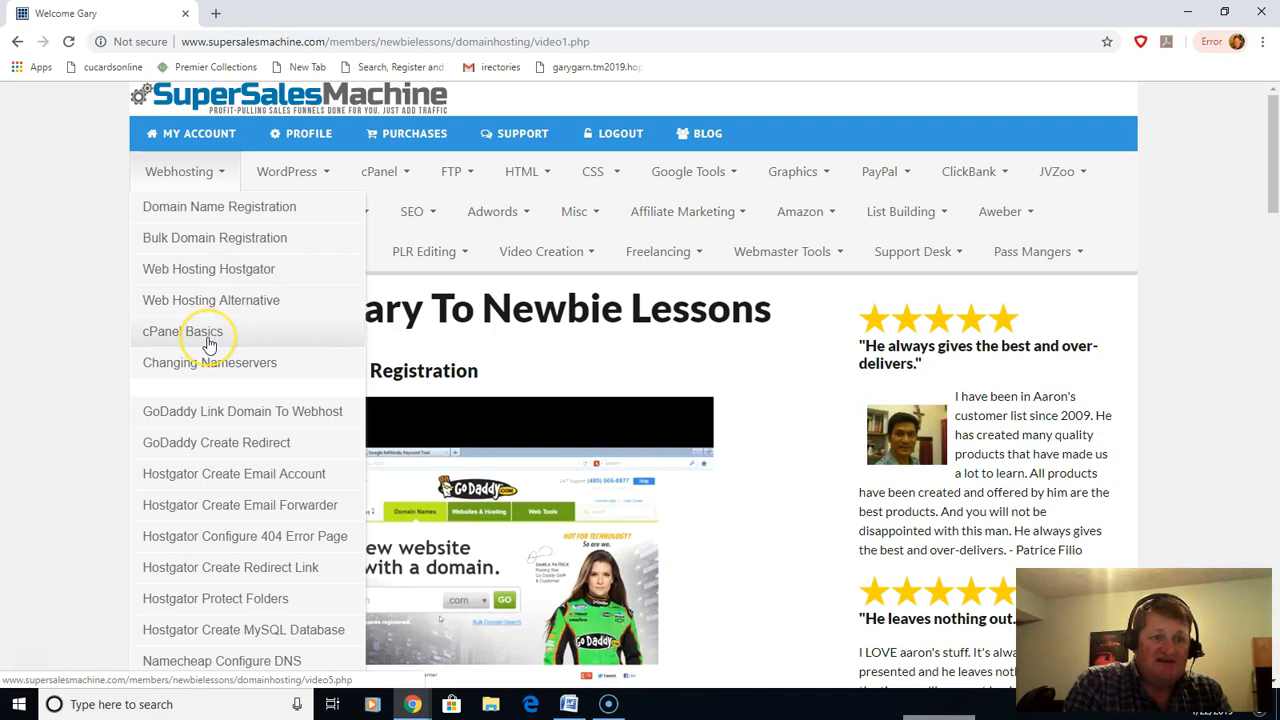
Browse the Newbie Lessons menus and open the Aweber 'Building A Niche List' lesson
click(797, 171)
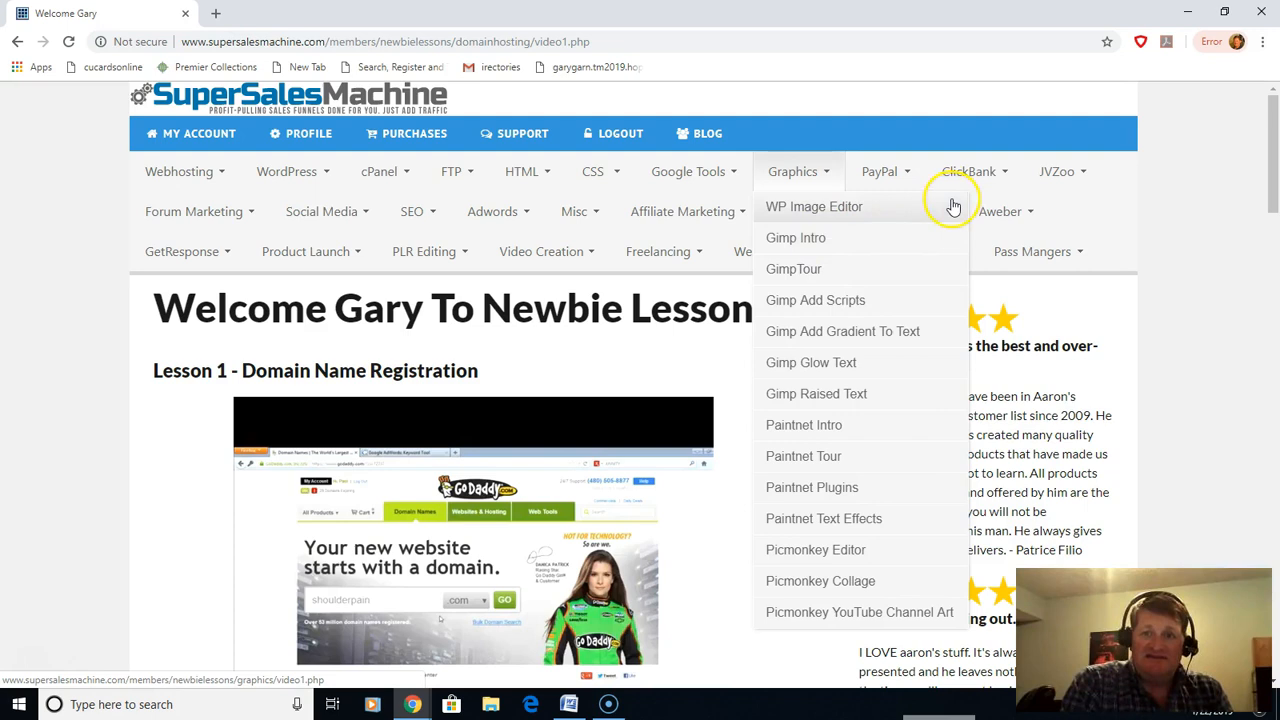
click(1002, 211)
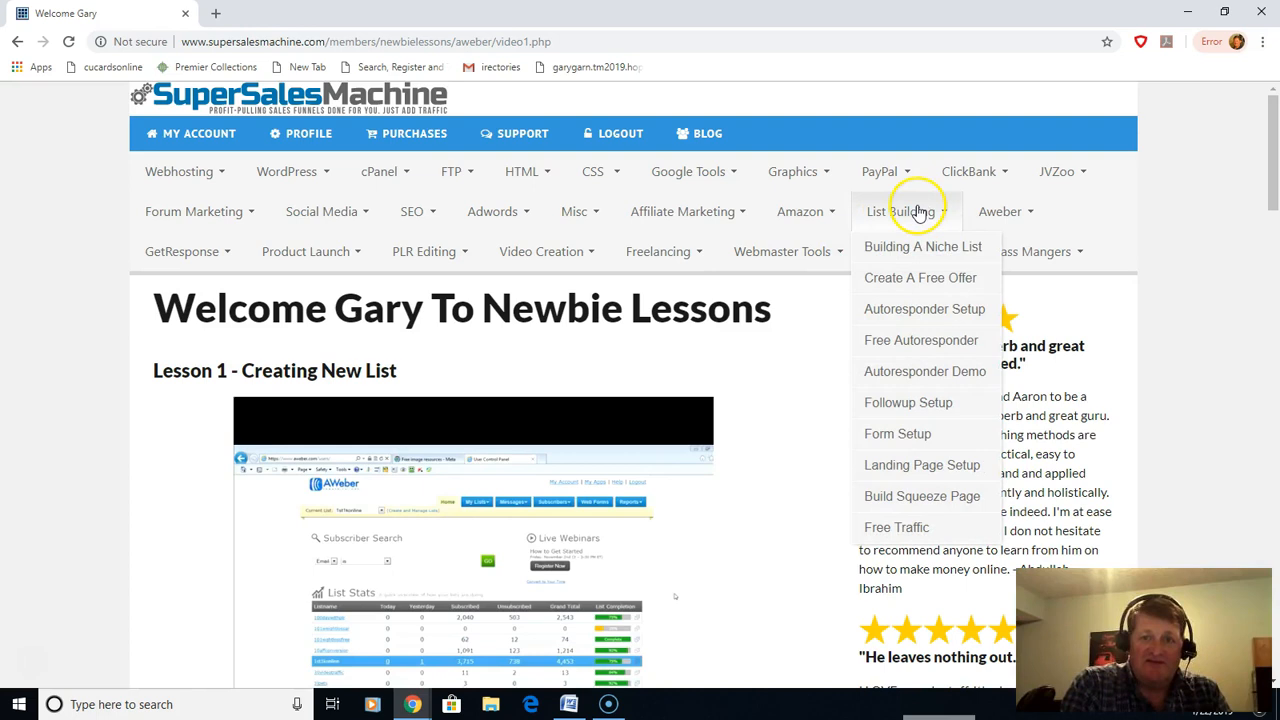
mouse_move(920, 255)
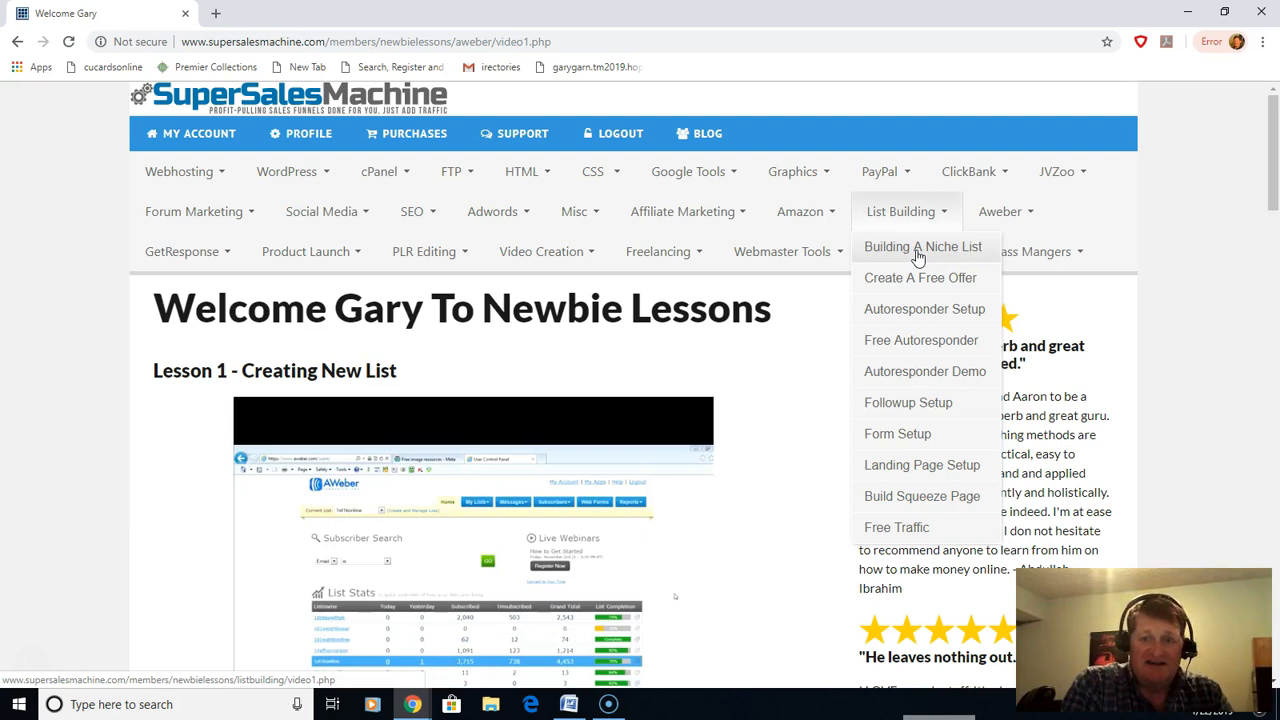
click(923, 246)
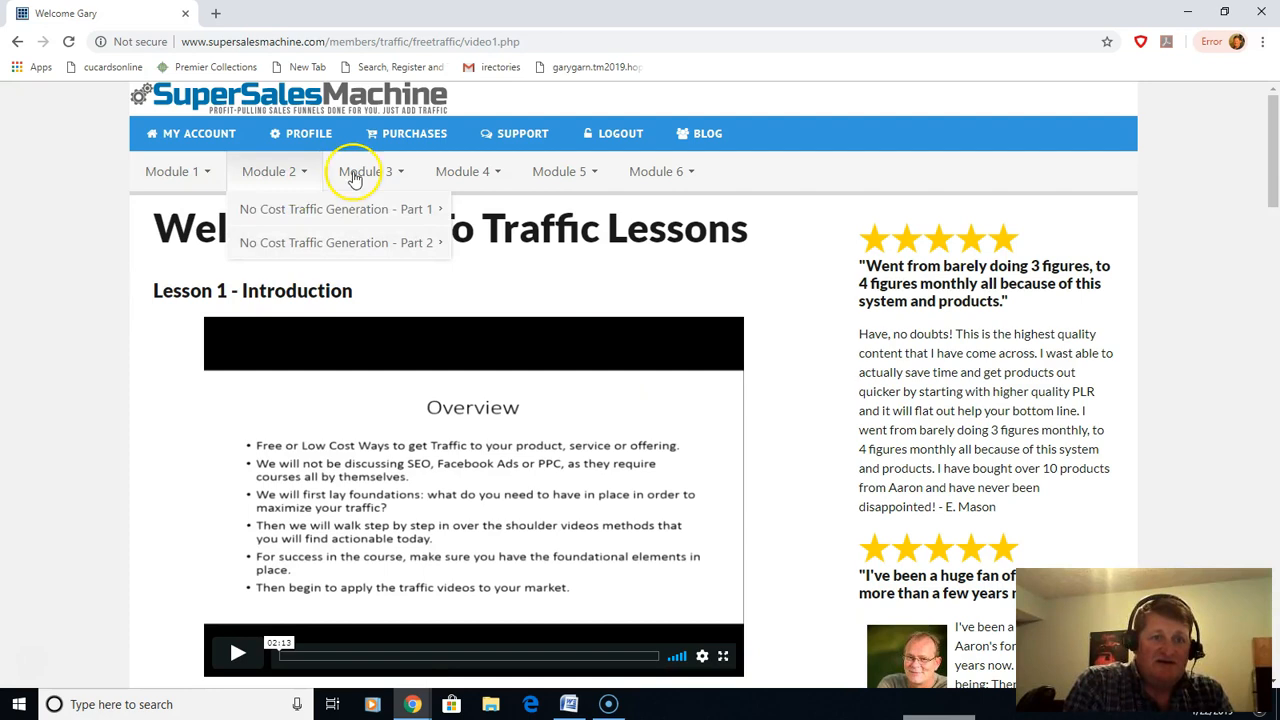
Open the Traffic Lessons member page and its Module 3 lesson dropdown
click(651, 171)
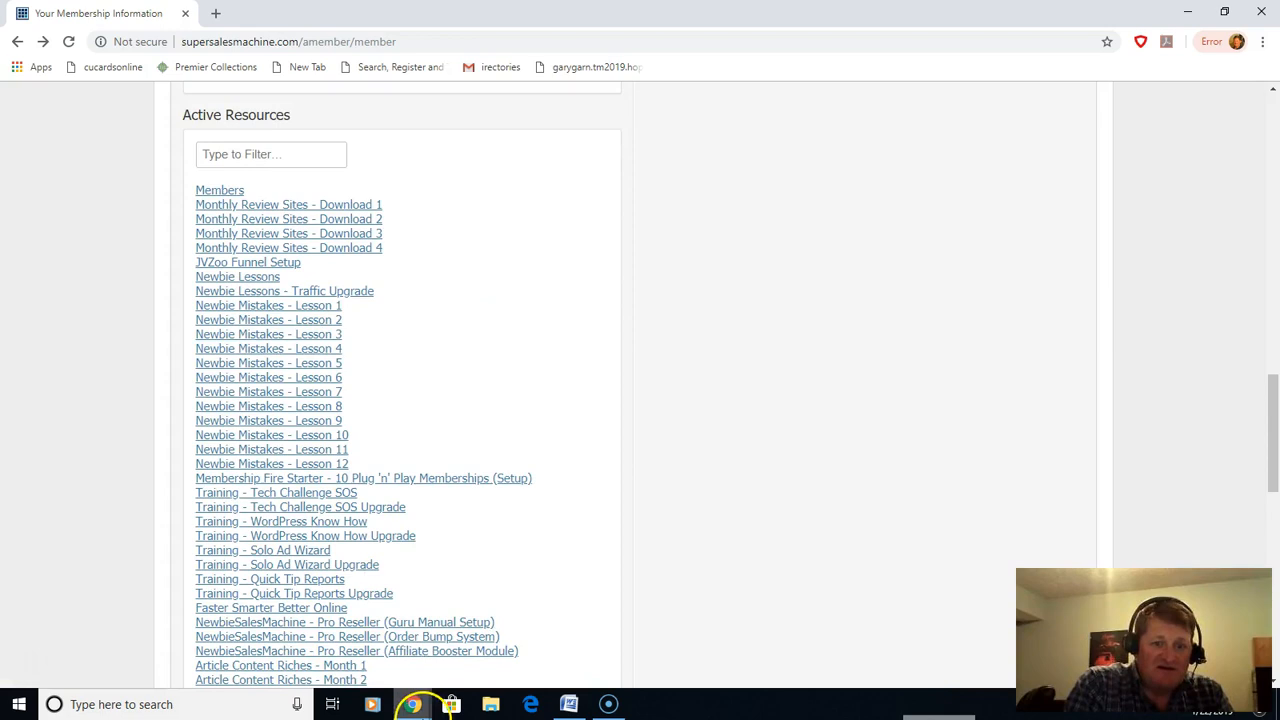
Switch from the Active Resources list to the Faster Smarter Better Chrome window
click(271, 607)
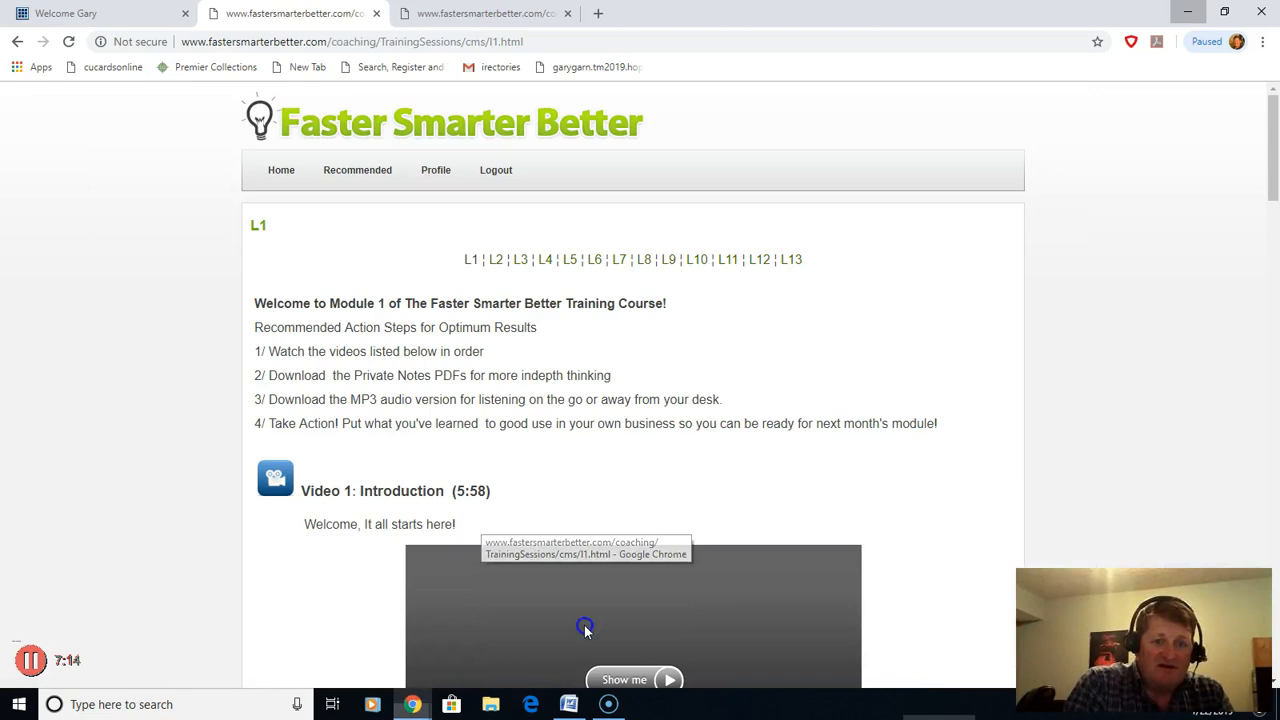
Scroll the Module 1 L1 lessons, then open the L2 page and browse its videos
scroll(down, 3)
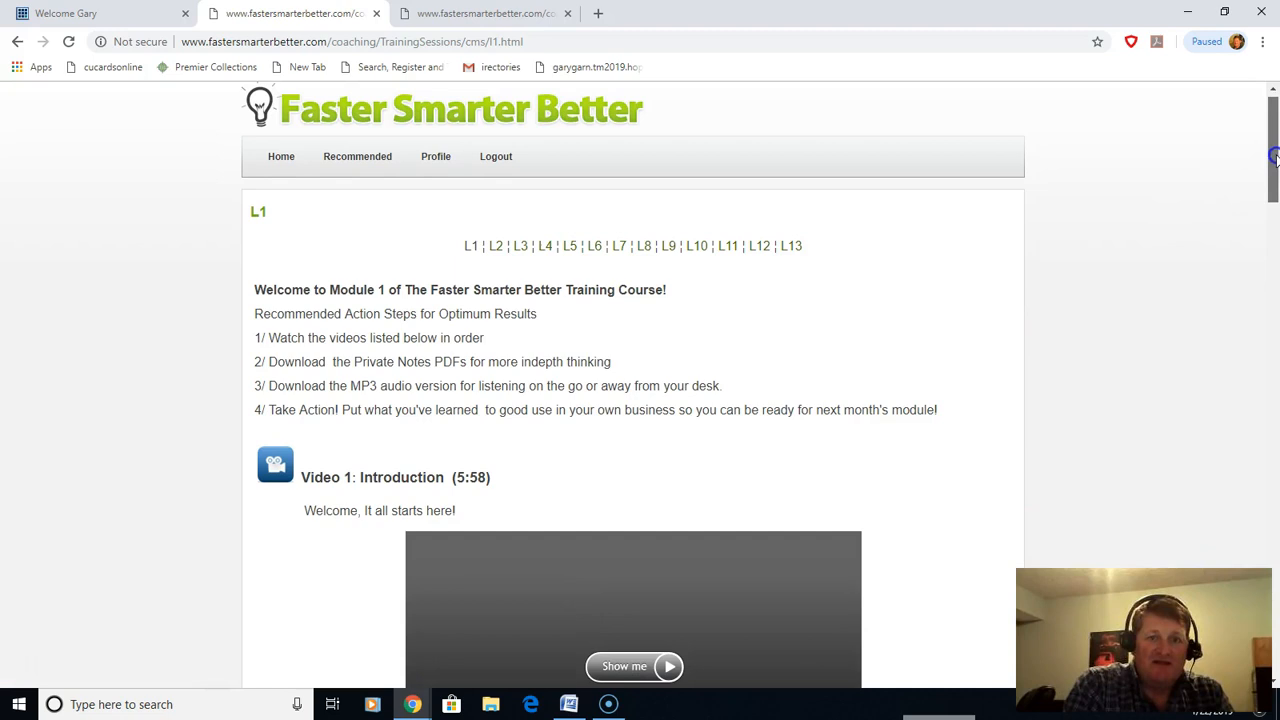
scroll(down, 3)
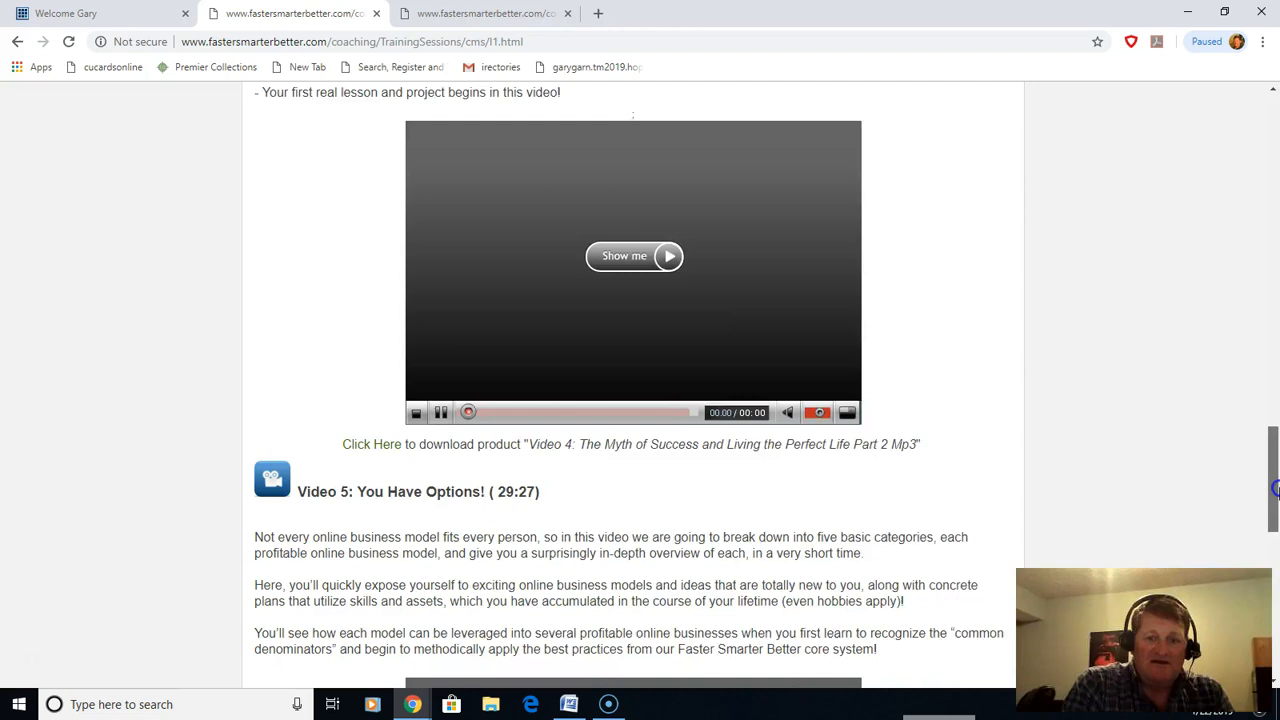
click(494, 599)
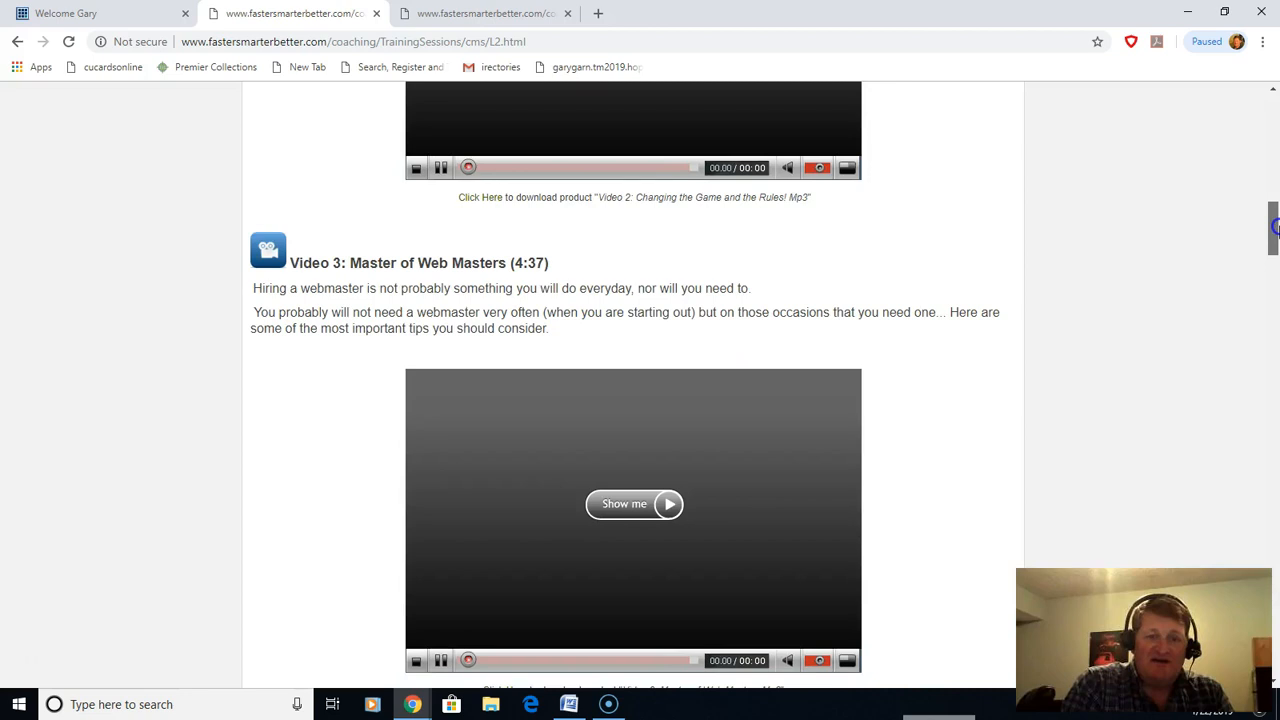
scroll(down, 3)
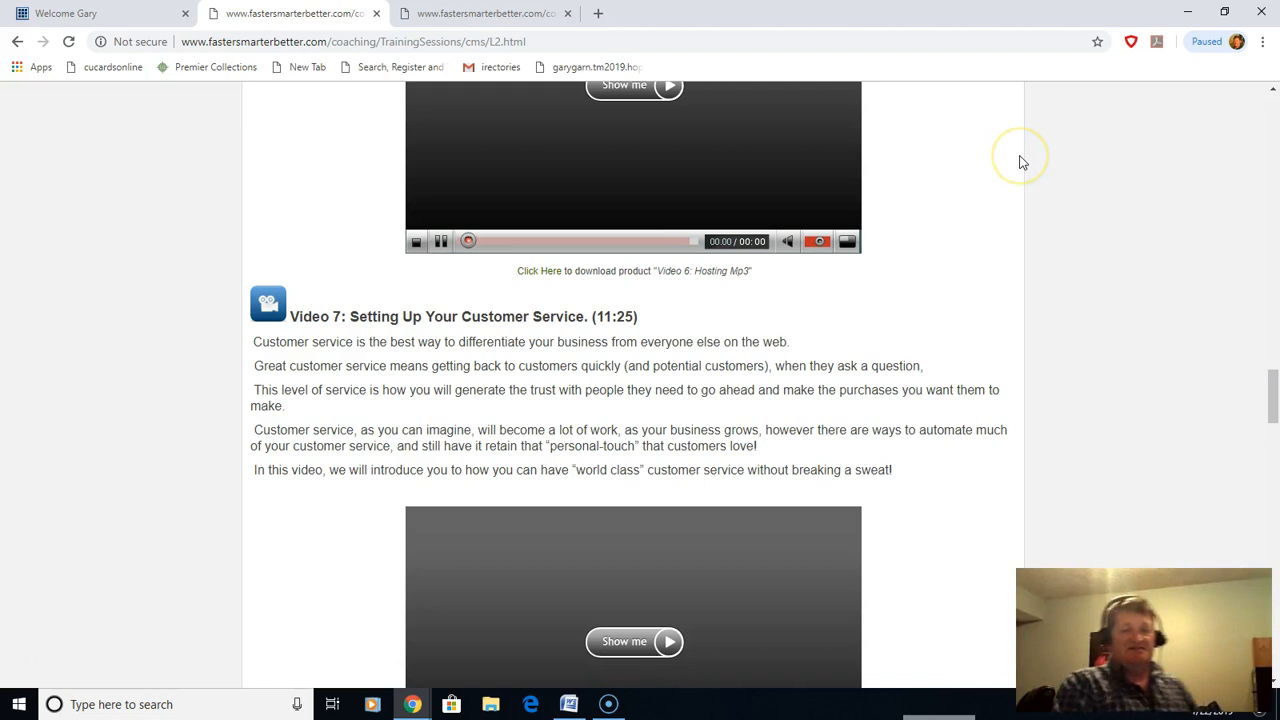
mouse_move(1037, 172)
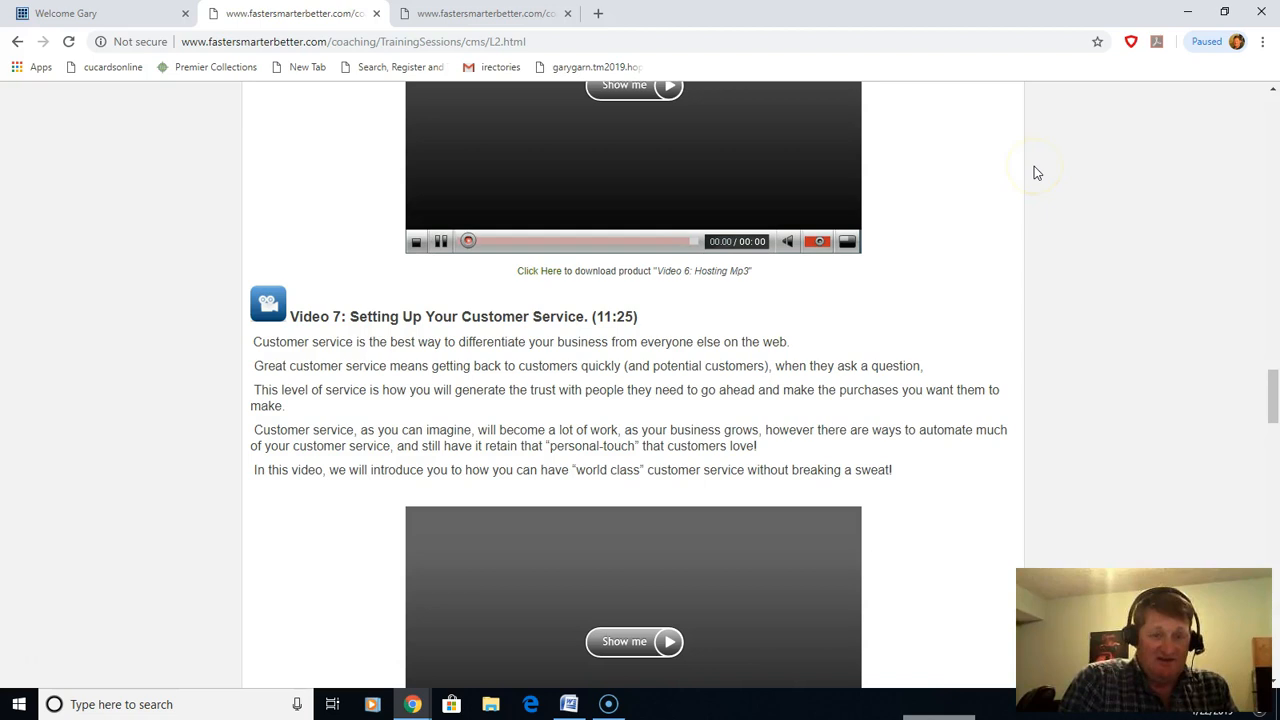